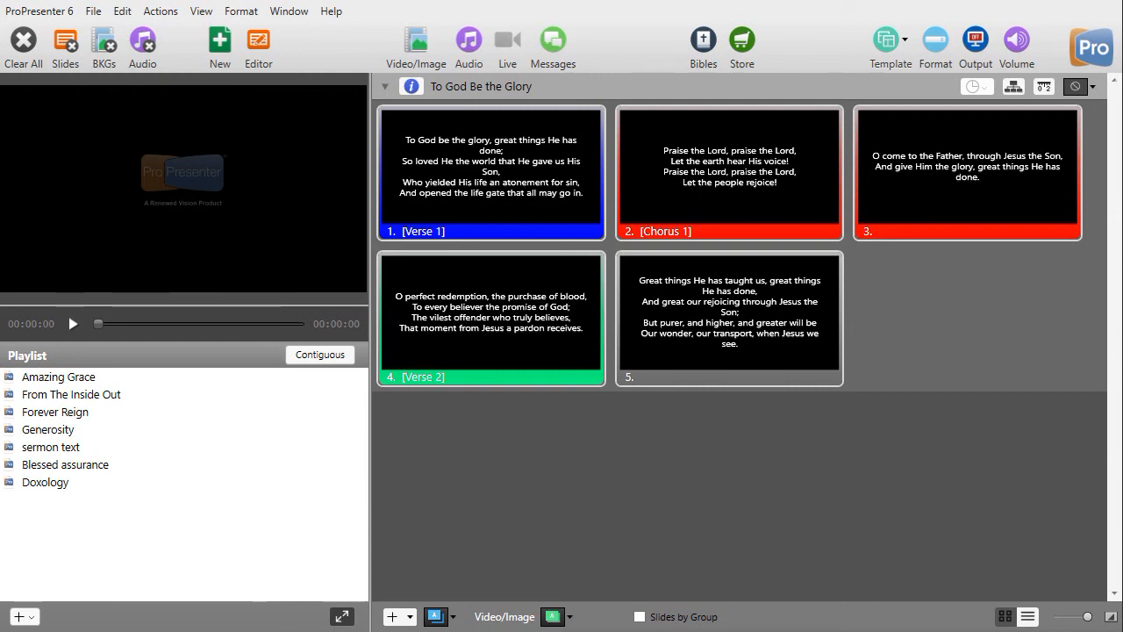
{"action": "mouse_move", "coordinate": [734, 51]}
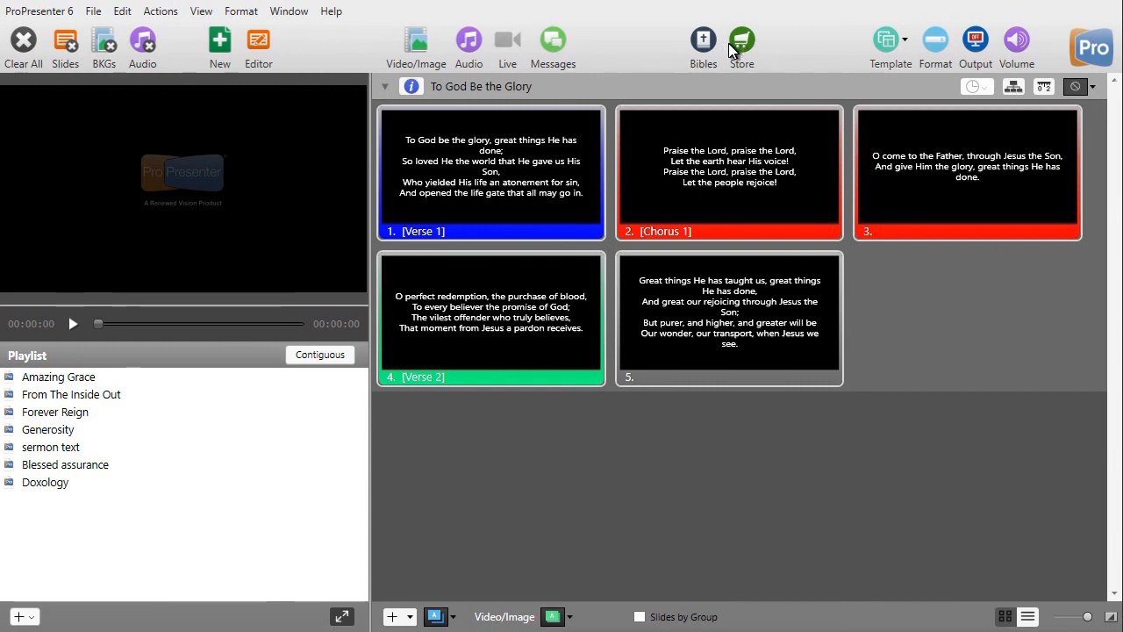
{"action": "mouse_move", "coordinate": [702, 42]}
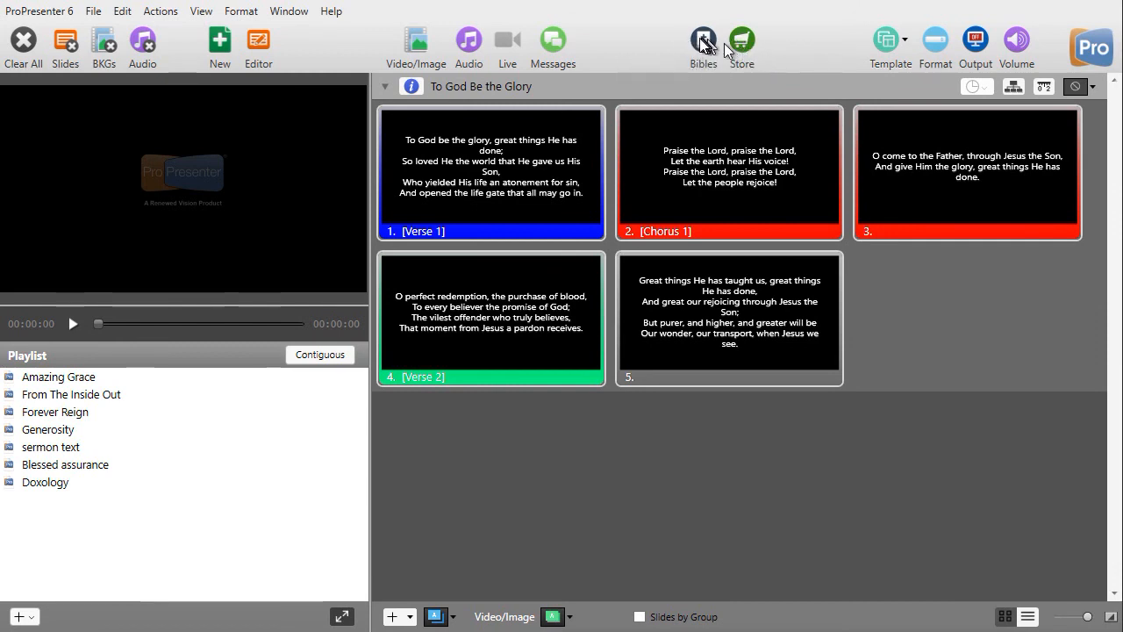
{"action": "mouse_move", "coordinate": [702, 40]}
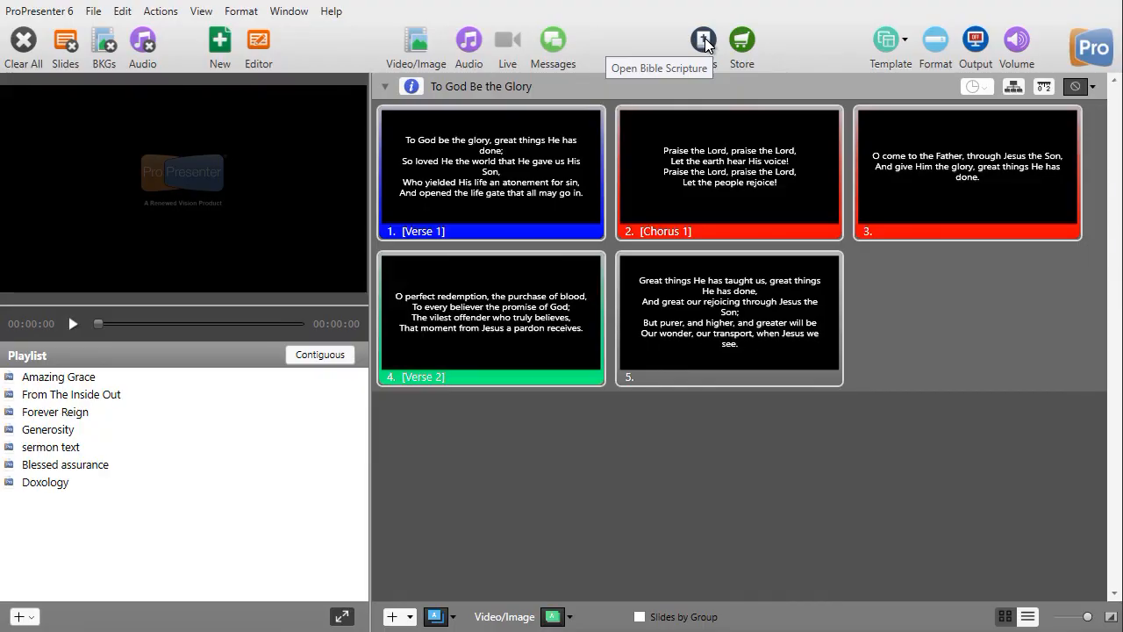
Open the Bibles window and switch Genesis 12:1 to the Bible in Basic English.
{"action": "left_click", "coordinate": [703, 38]}
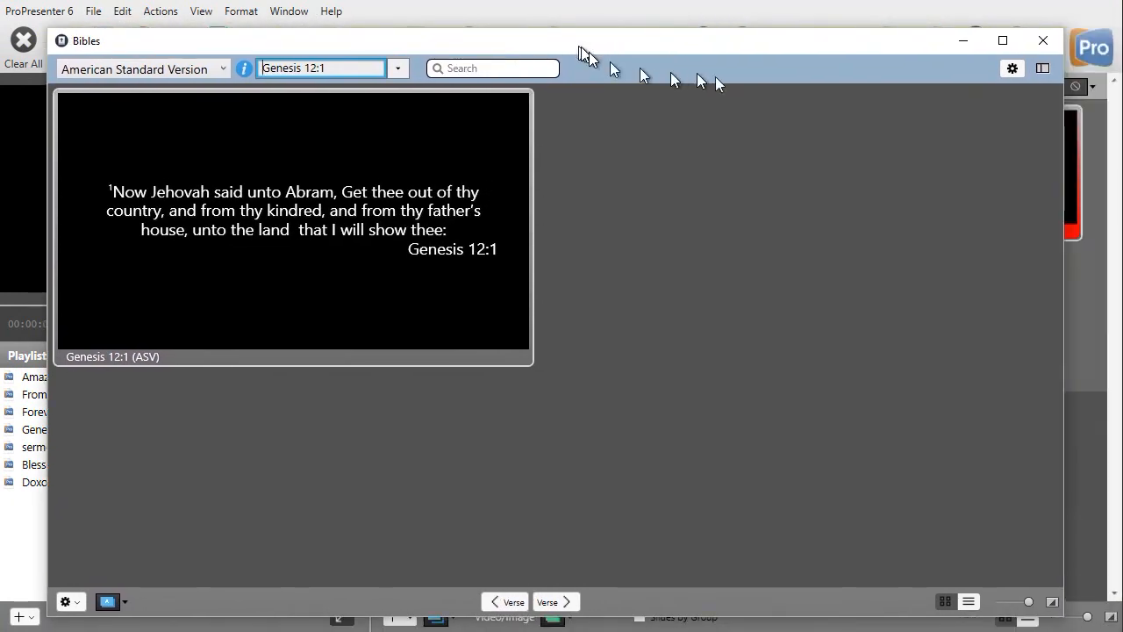
{"action": "mouse_move", "coordinate": [669, 212]}
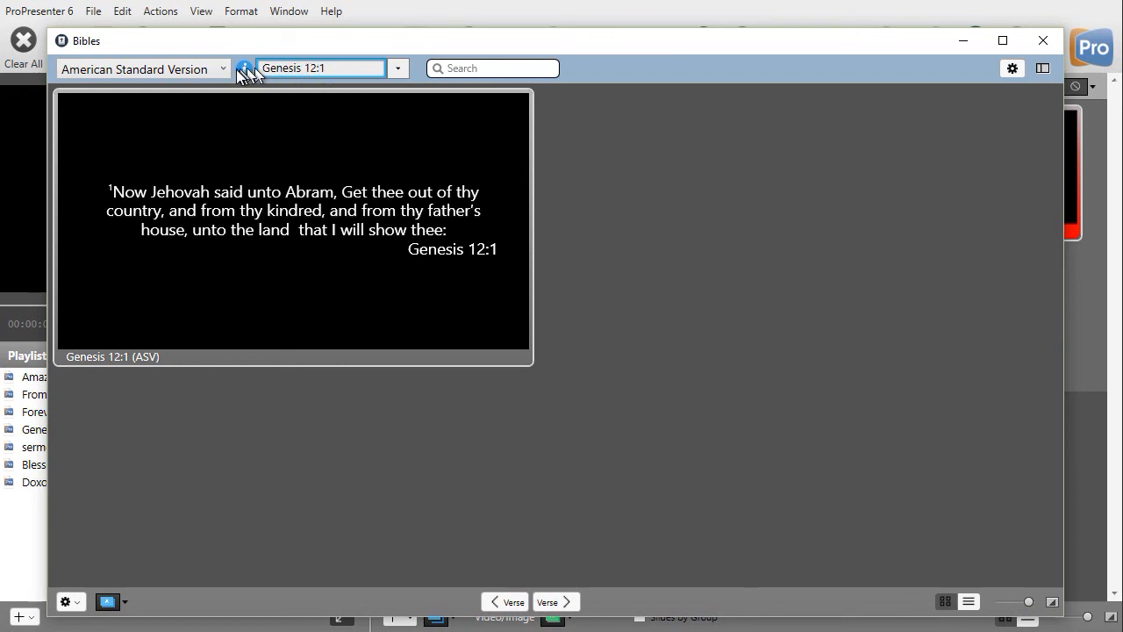
{"action": "mouse_move", "coordinate": [140, 68]}
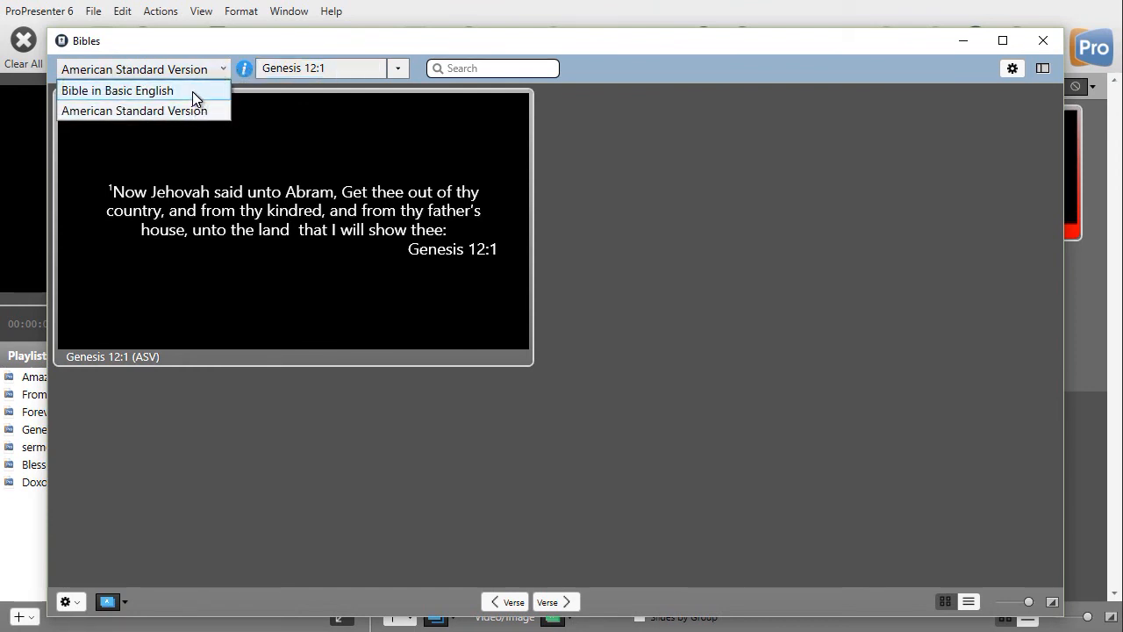
{"action": "left_click", "coordinate": [117, 90]}
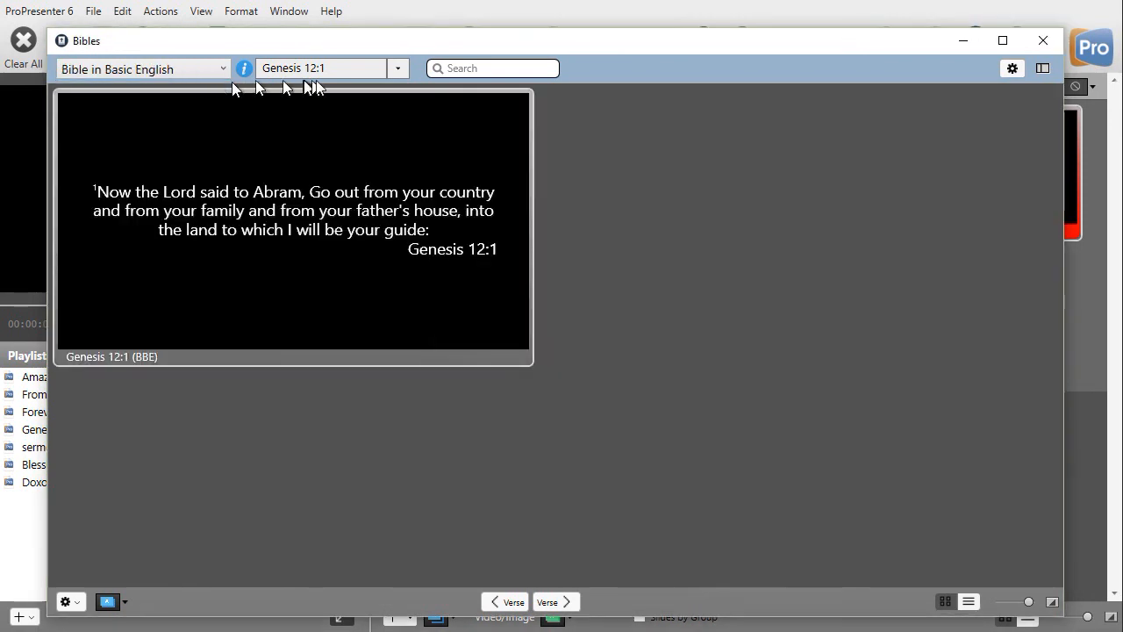
{"action": "mouse_move", "coordinate": [357, 132]}
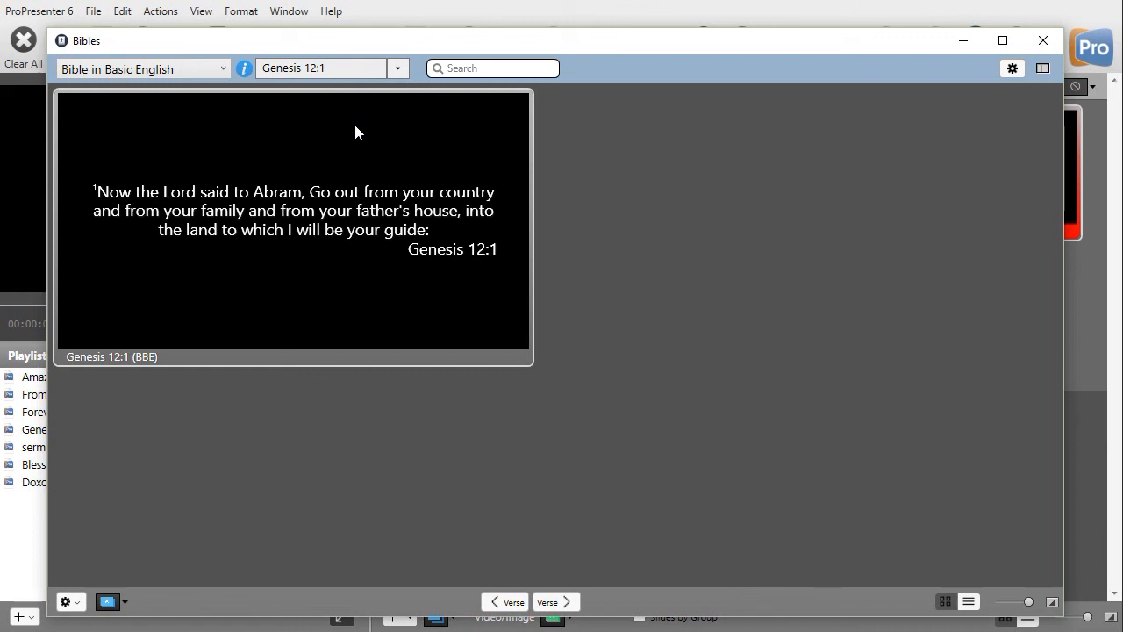
{"action": "mouse_move", "coordinate": [364, 106]}
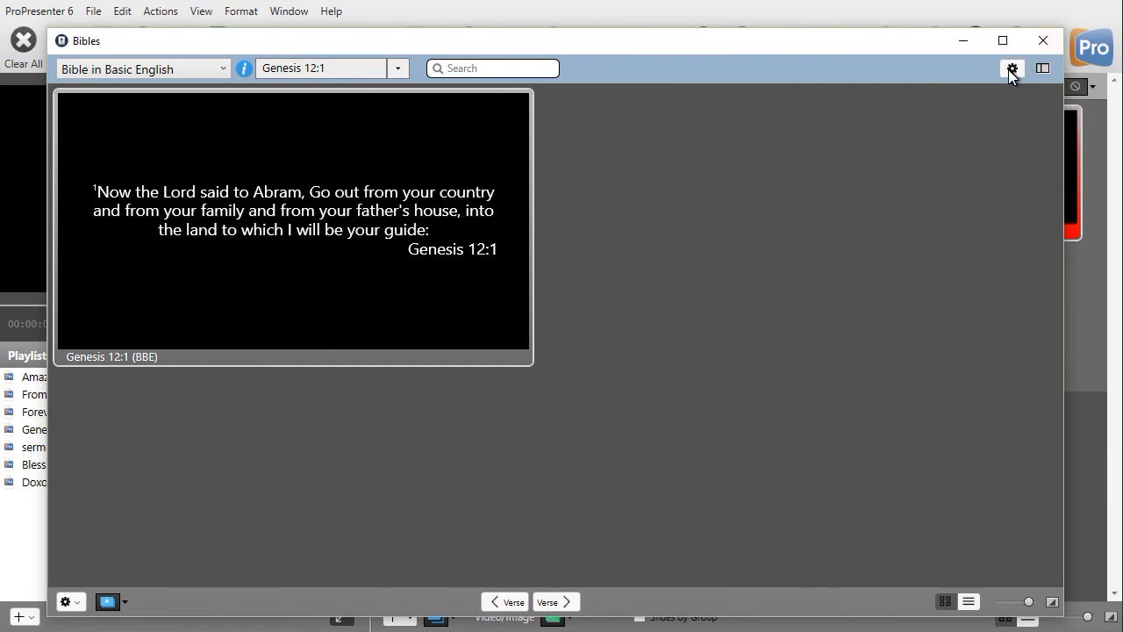
Open the Bibles settings, review the free Bibles, and show Slide Options.
{"action": "left_click", "coordinate": [1012, 68]}
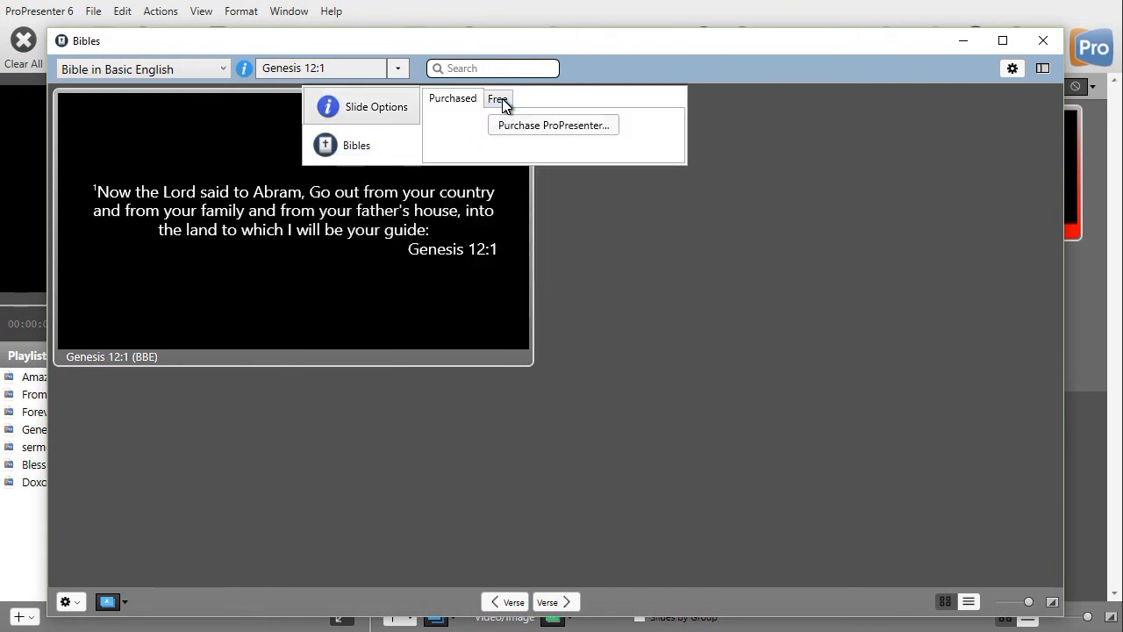
{"action": "left_click", "coordinate": [498, 98]}
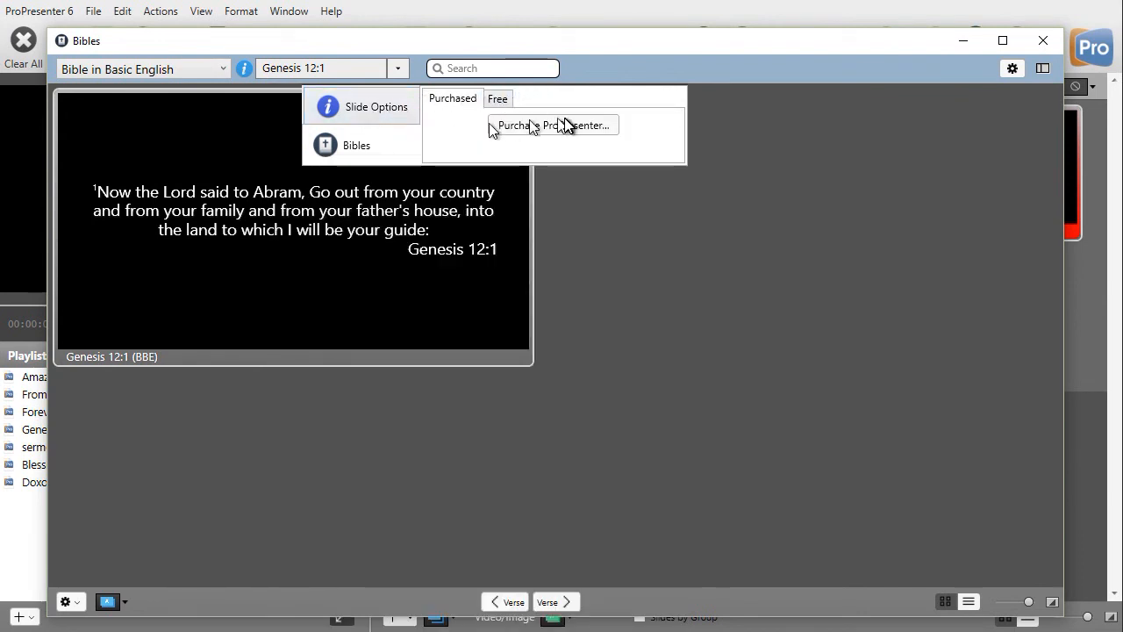
{"action": "mouse_move", "coordinate": [552, 130]}
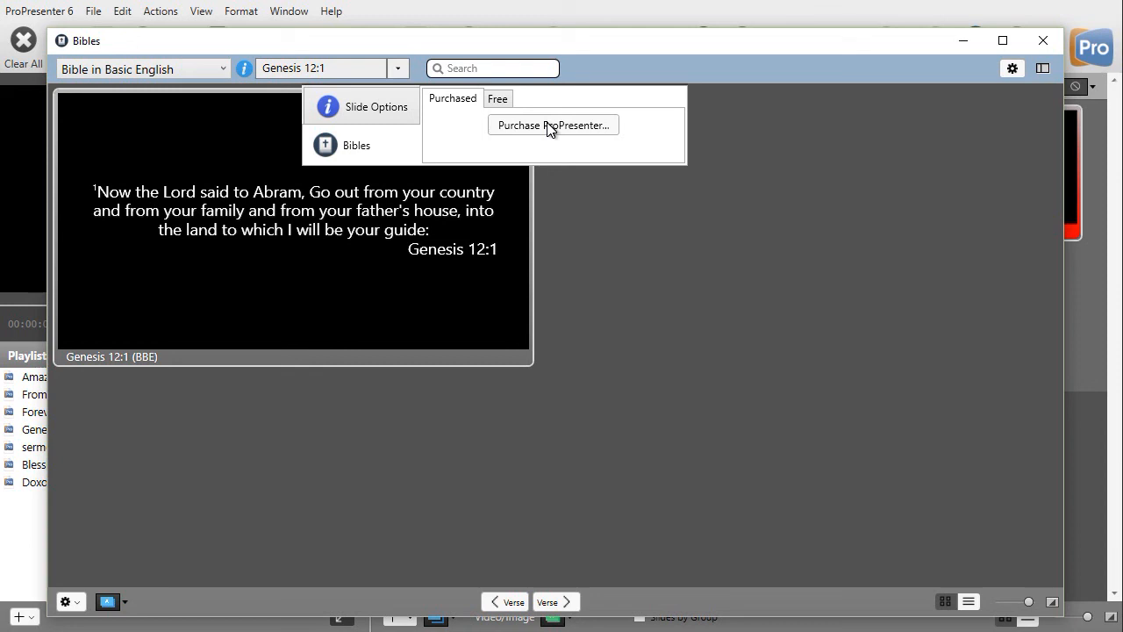
{"action": "mouse_move", "coordinate": [377, 106]}
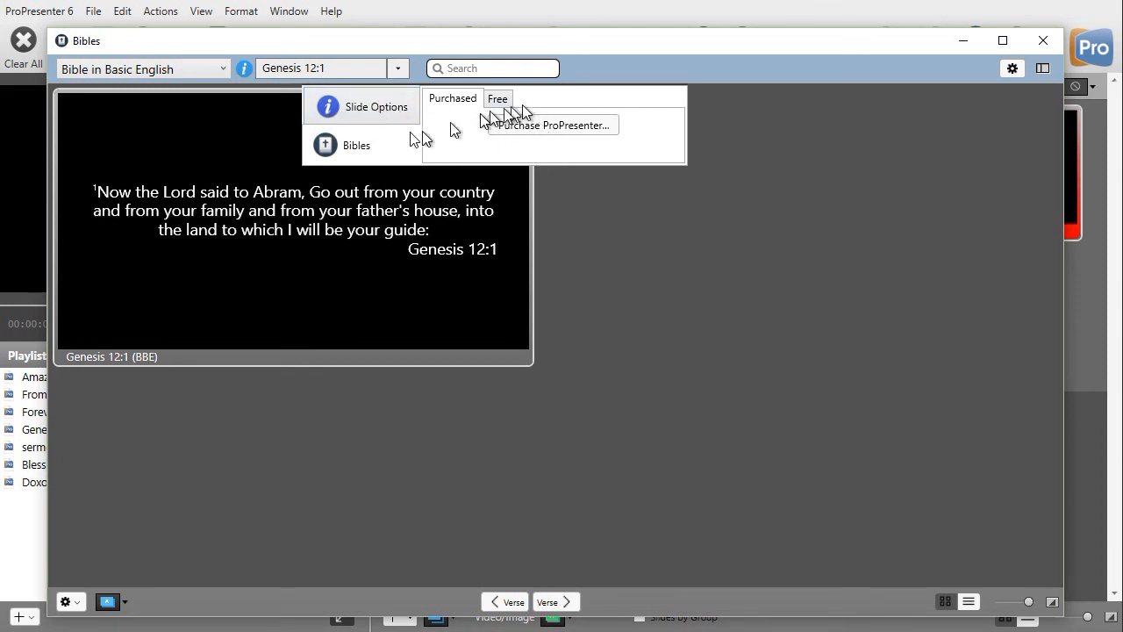
{"action": "left_click", "coordinate": [375, 106]}
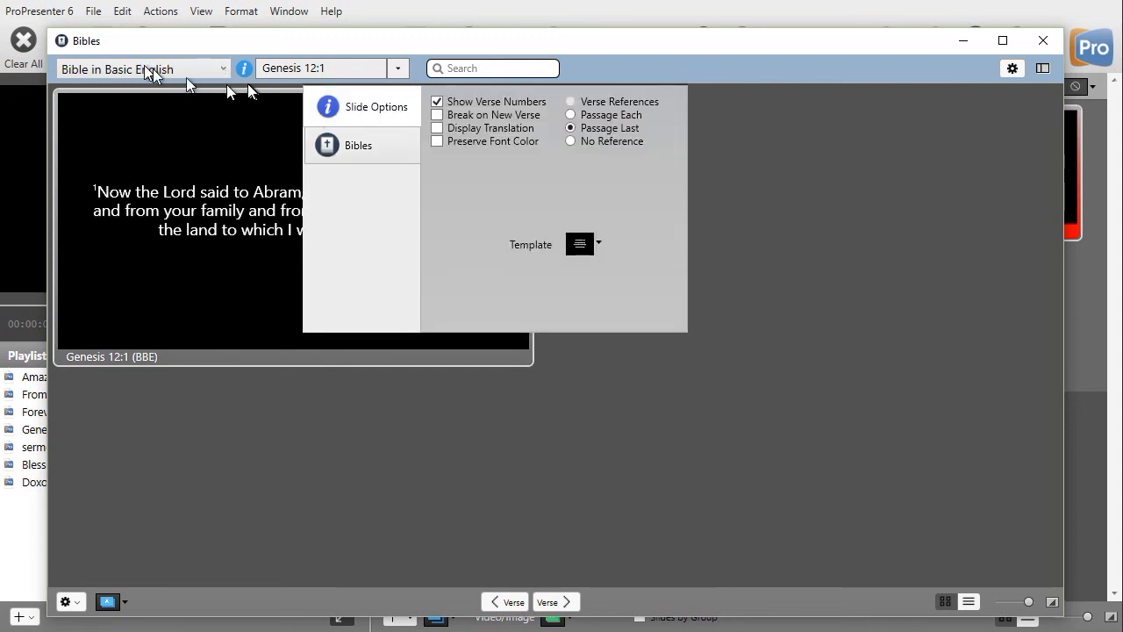
Switch Genesis 12:1 back to the American Standard Version translation.
{"action": "left_click", "coordinate": [140, 69]}
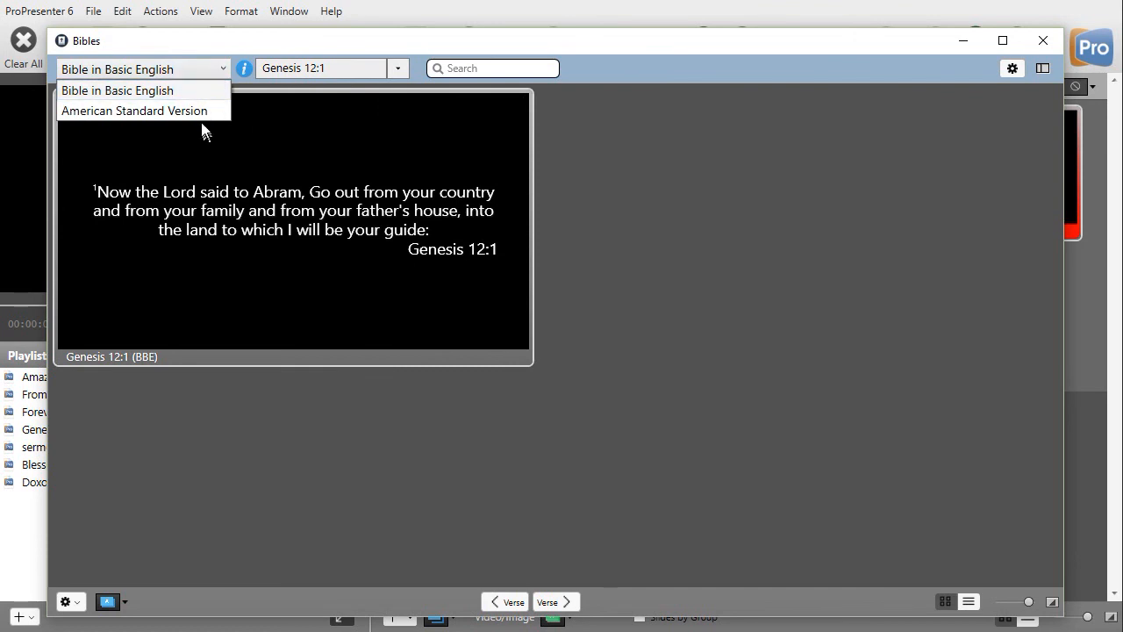
{"action": "mouse_move", "coordinate": [133, 110]}
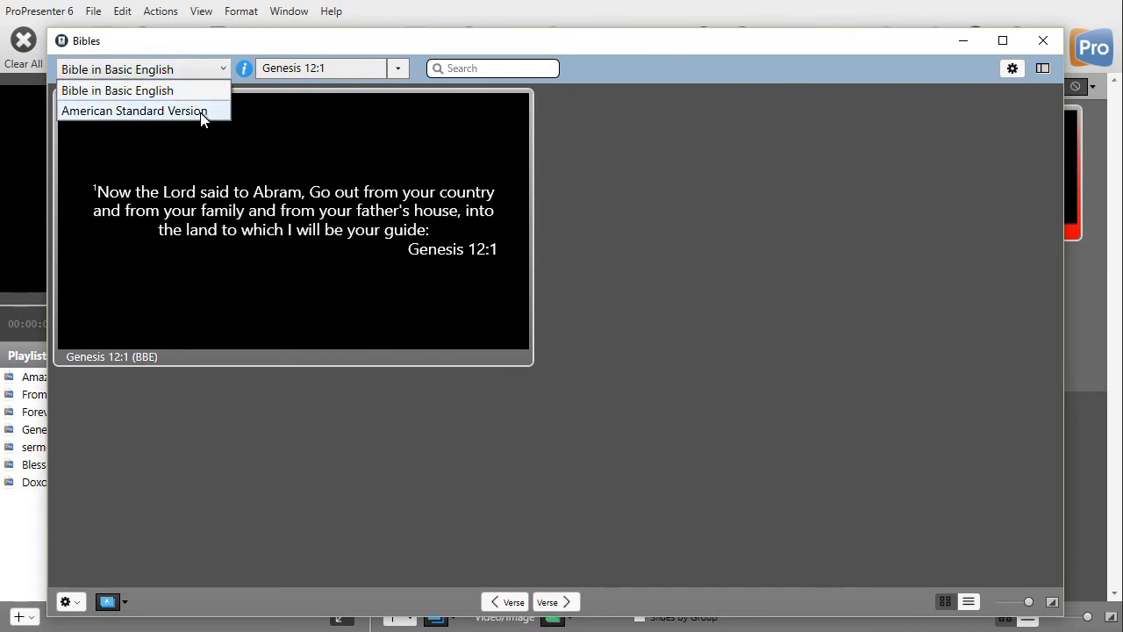
{"action": "left_click", "coordinate": [132, 110]}
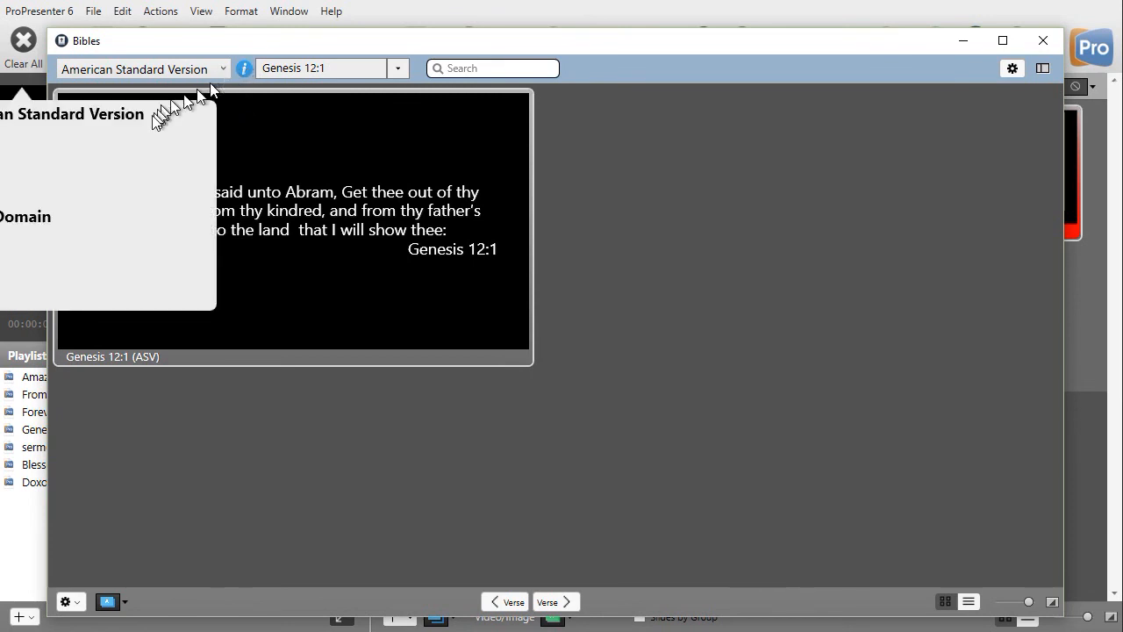
{"action": "mouse_move", "coordinate": [168, 232]}
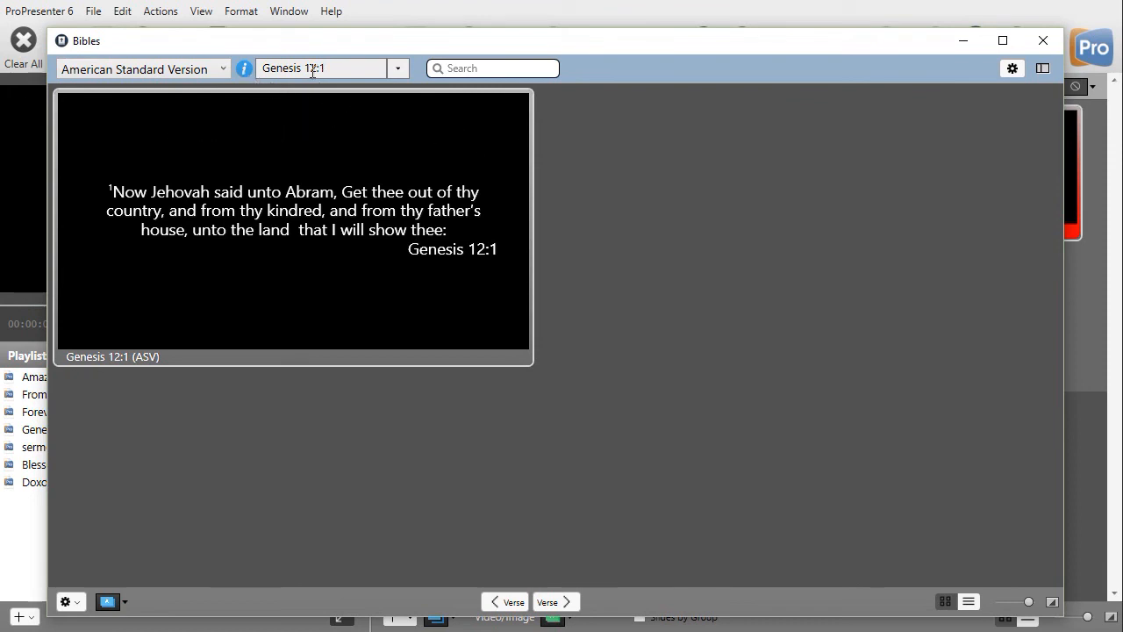
{"action": "mouse_move", "coordinate": [352, 89]}
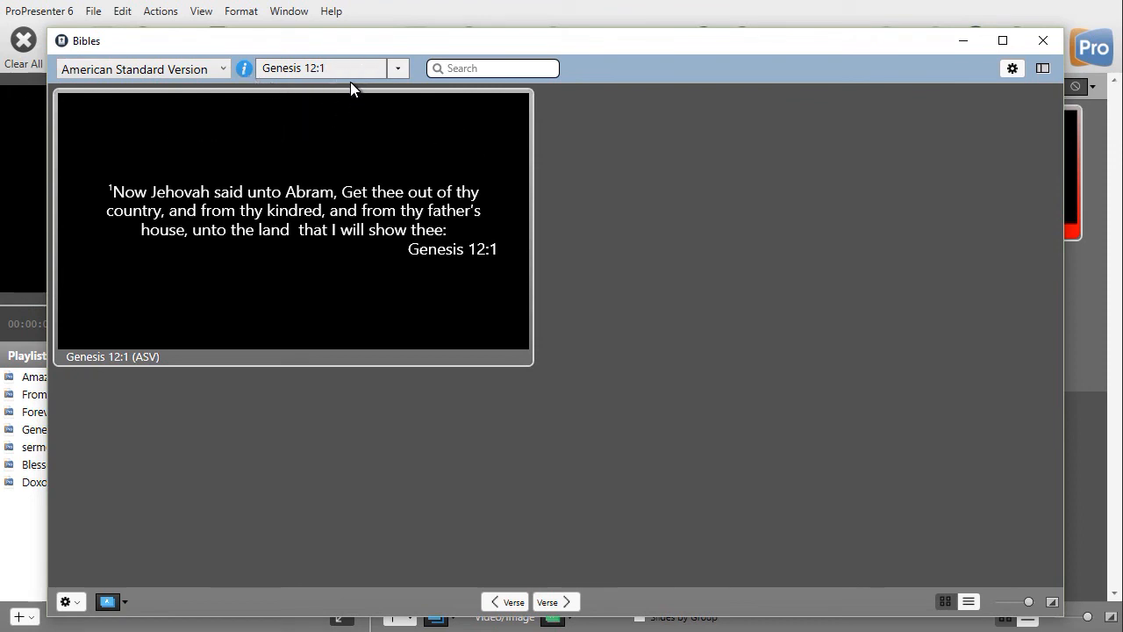
{"action": "mouse_move", "coordinate": [382, 264]}
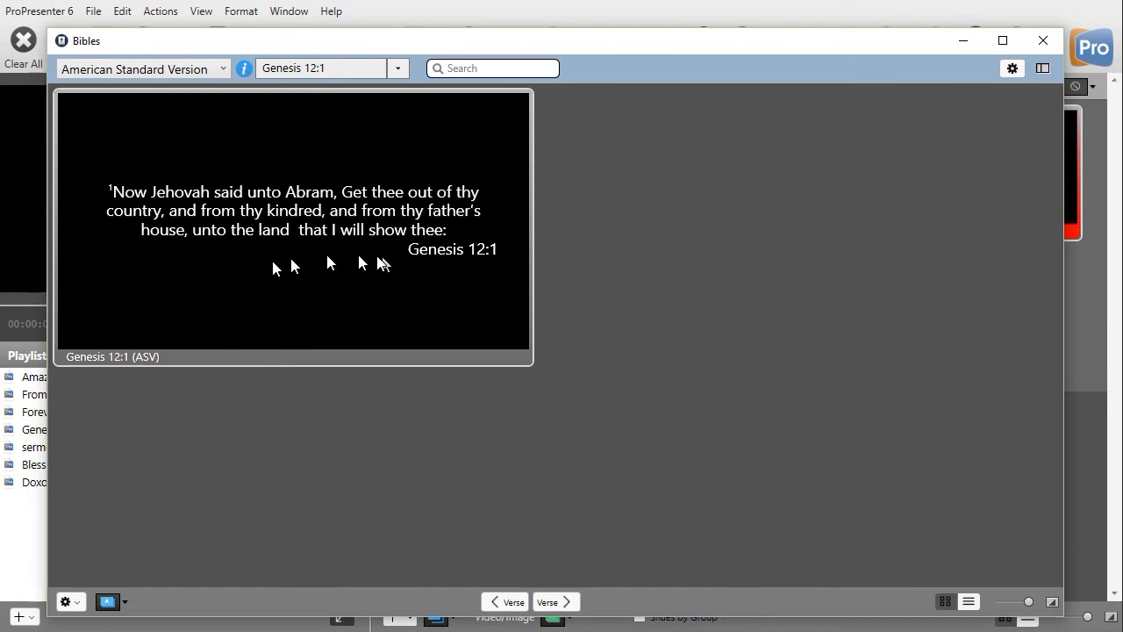
{"action": "mouse_move", "coordinate": [327, 69]}
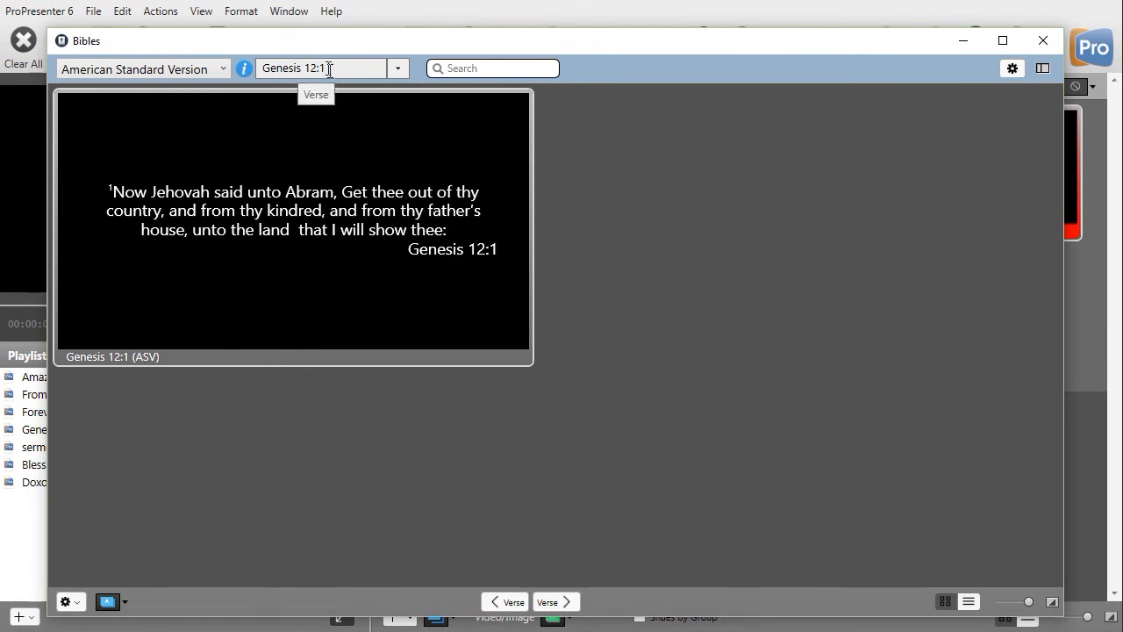
Replace the verse reference with Romans 2:1-3.
{"action": "left_click", "coordinate": [321, 67]}
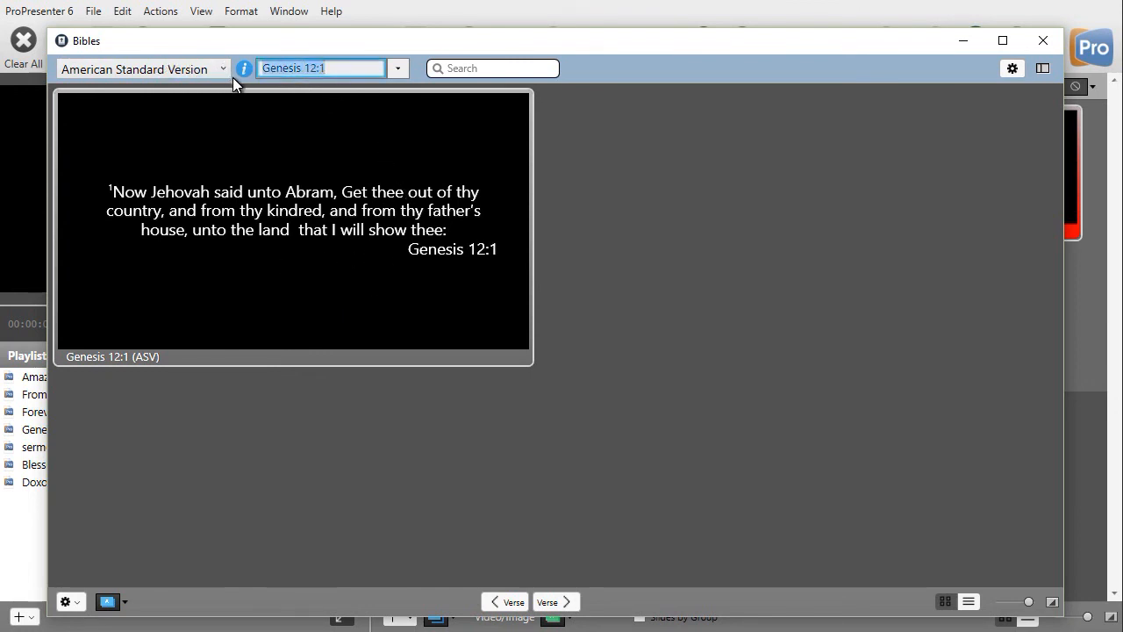
{"action": "type", "text": "Roma"}
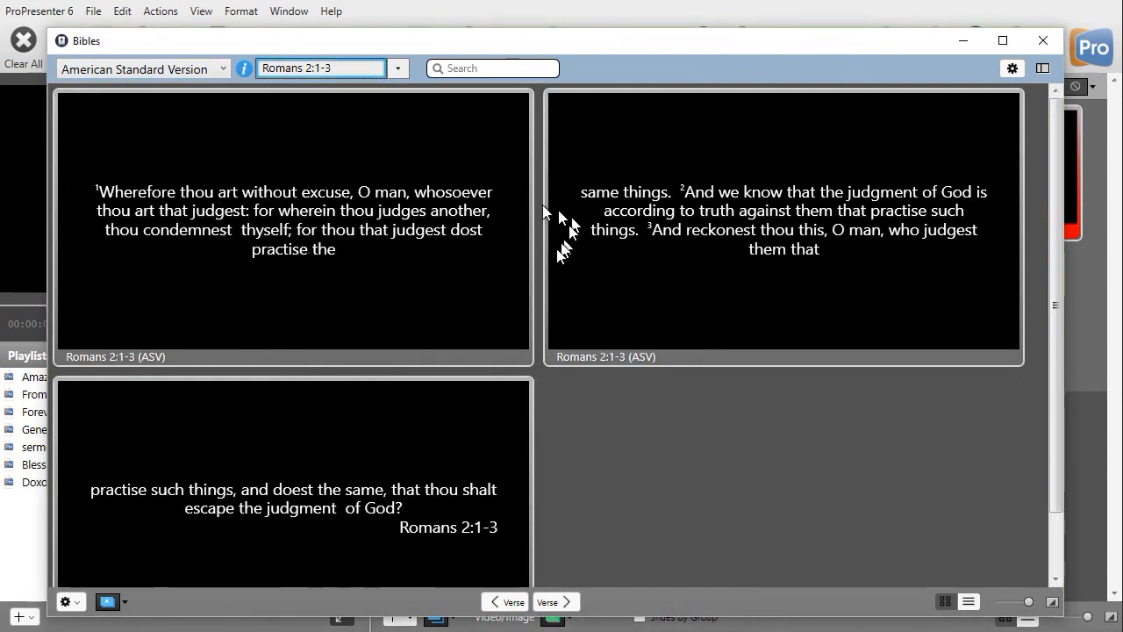
{"action": "mouse_move", "coordinate": [503, 294]}
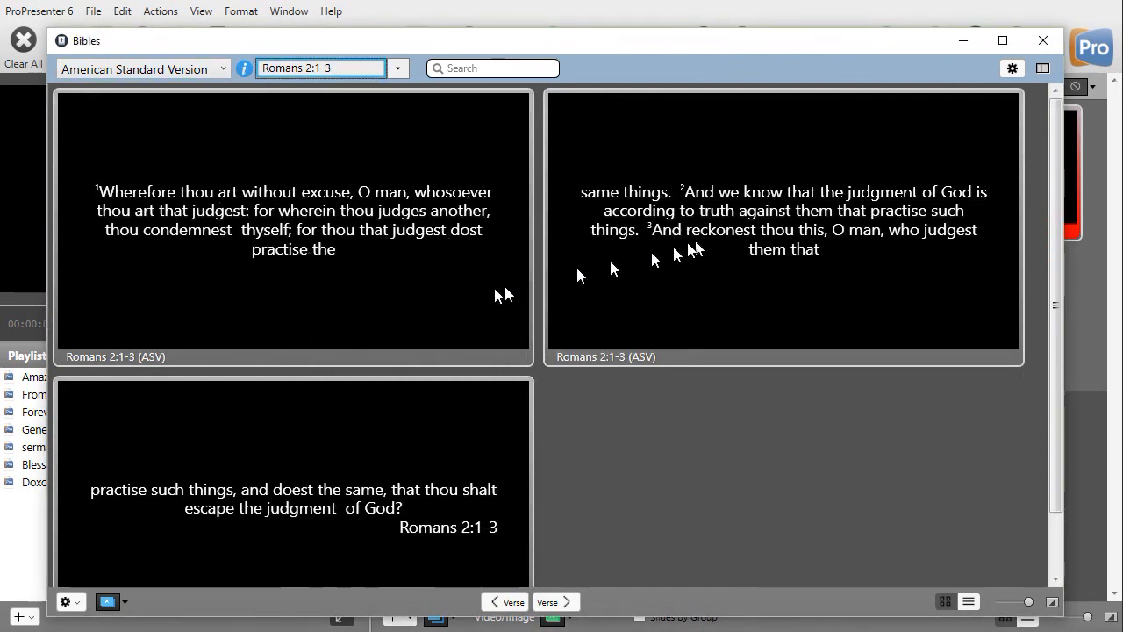
{"action": "mouse_move", "coordinate": [645, 234]}
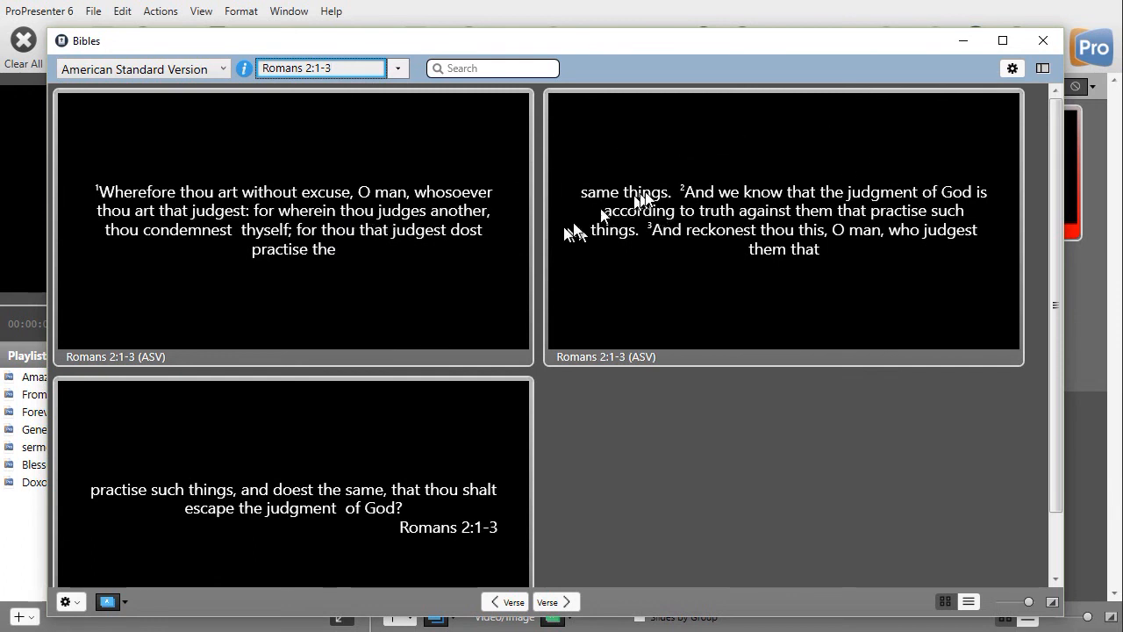
Try Passage Each, then return to Passage Last in the Bible slide options.
{"action": "left_click", "coordinate": [1011, 68]}
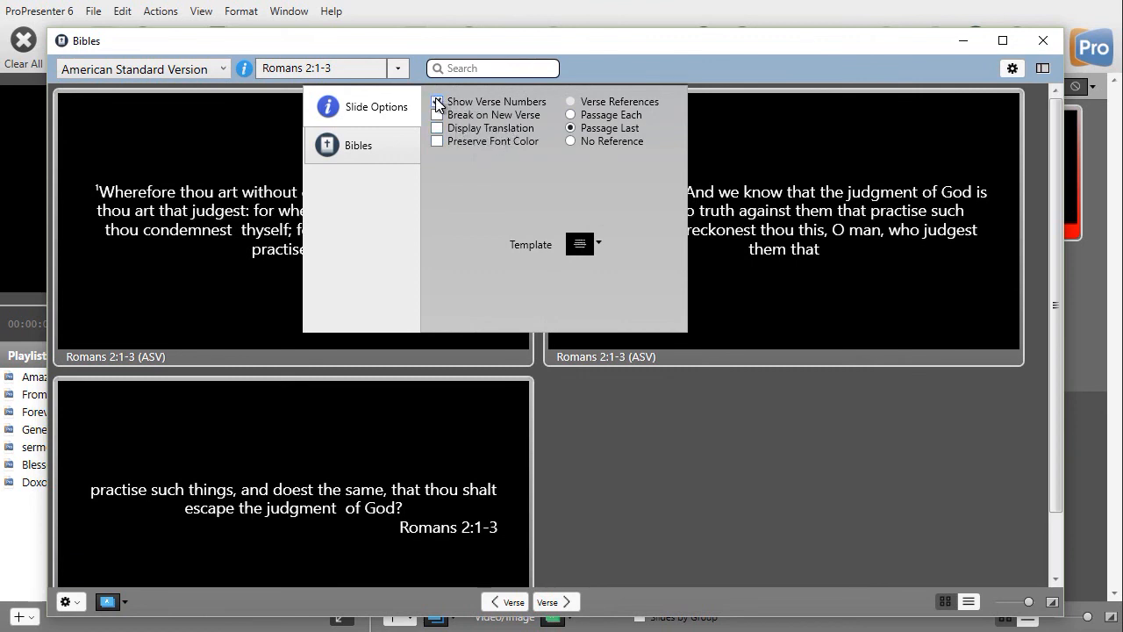
{"action": "left_click", "coordinate": [437, 101]}
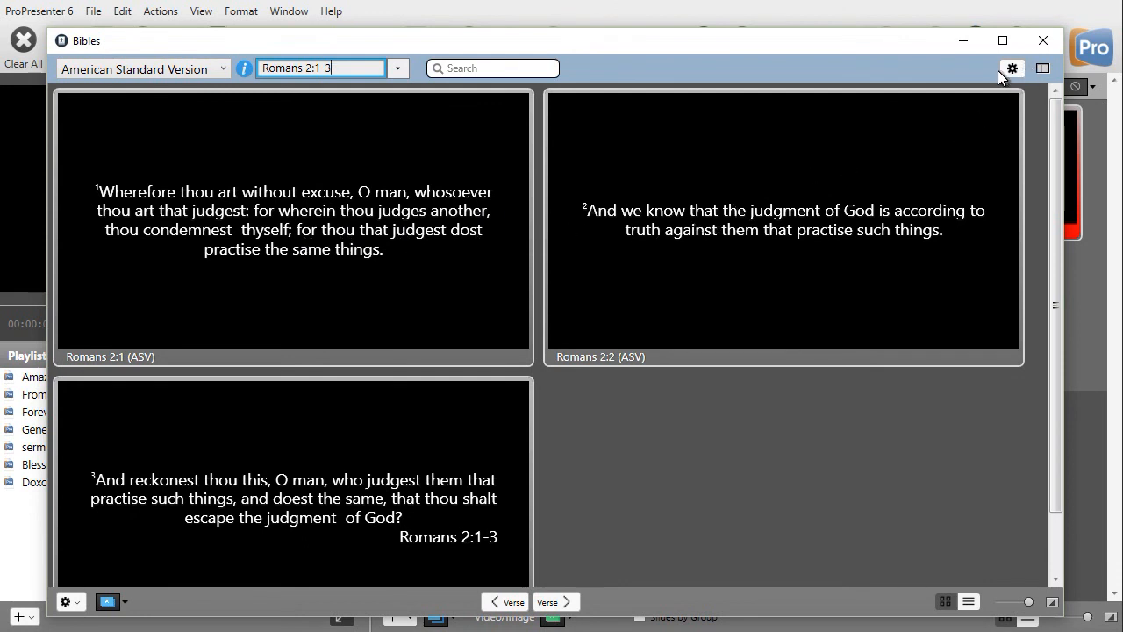
{"action": "left_click", "coordinate": [1011, 68]}
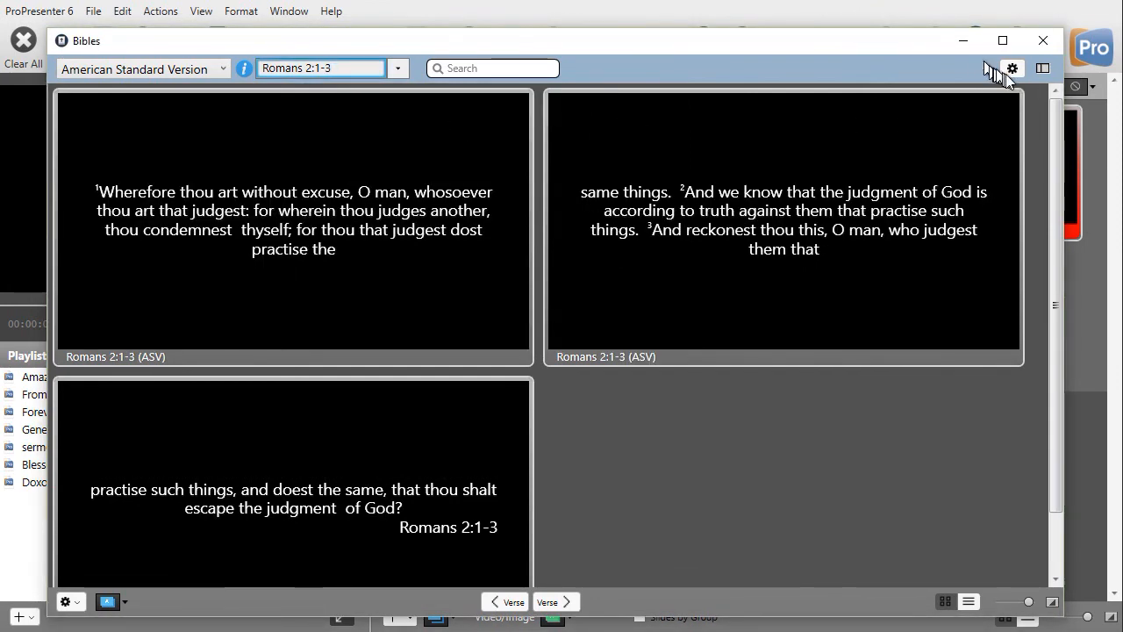
{"action": "left_click", "coordinate": [1012, 68]}
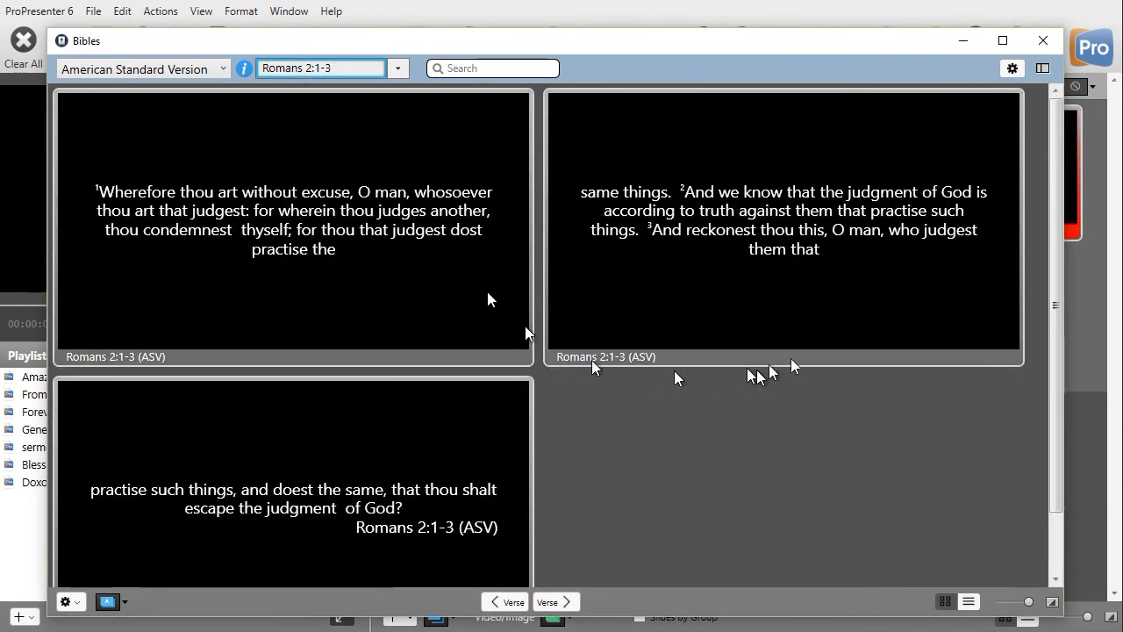
{"action": "mouse_move", "coordinate": [465, 535]}
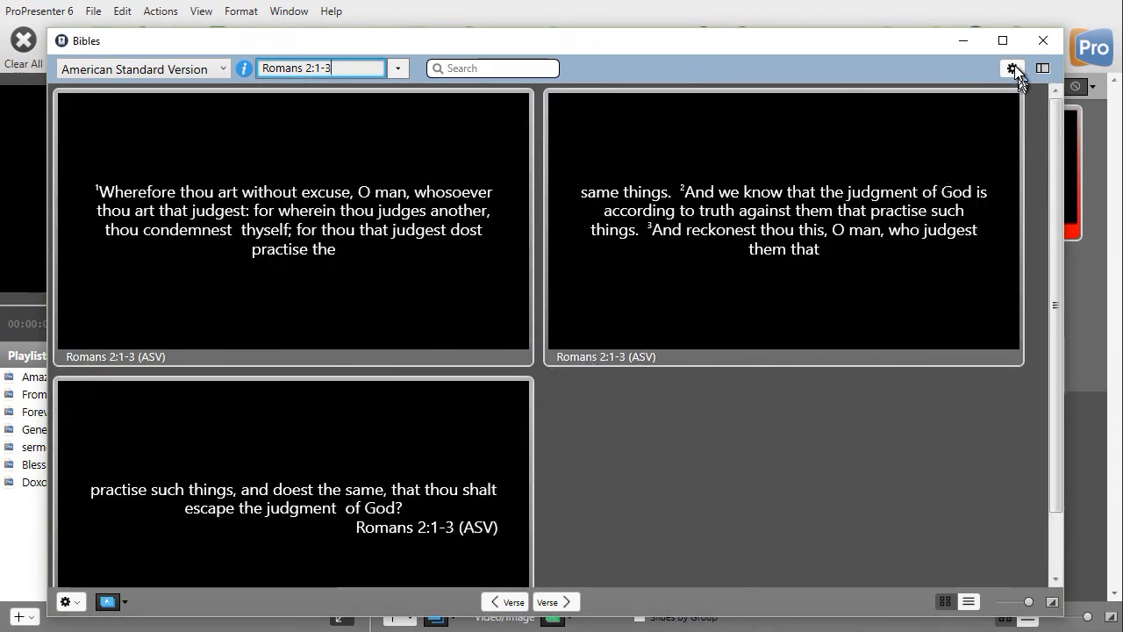
{"action": "left_click", "coordinate": [1012, 69]}
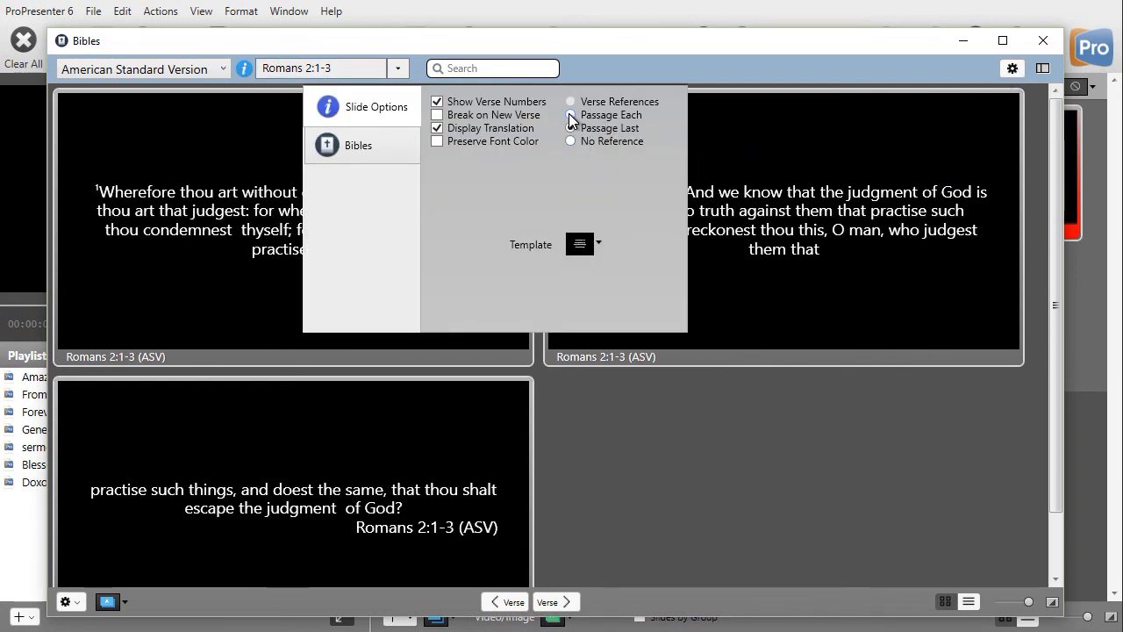
{"action": "left_click", "coordinate": [321, 67]}
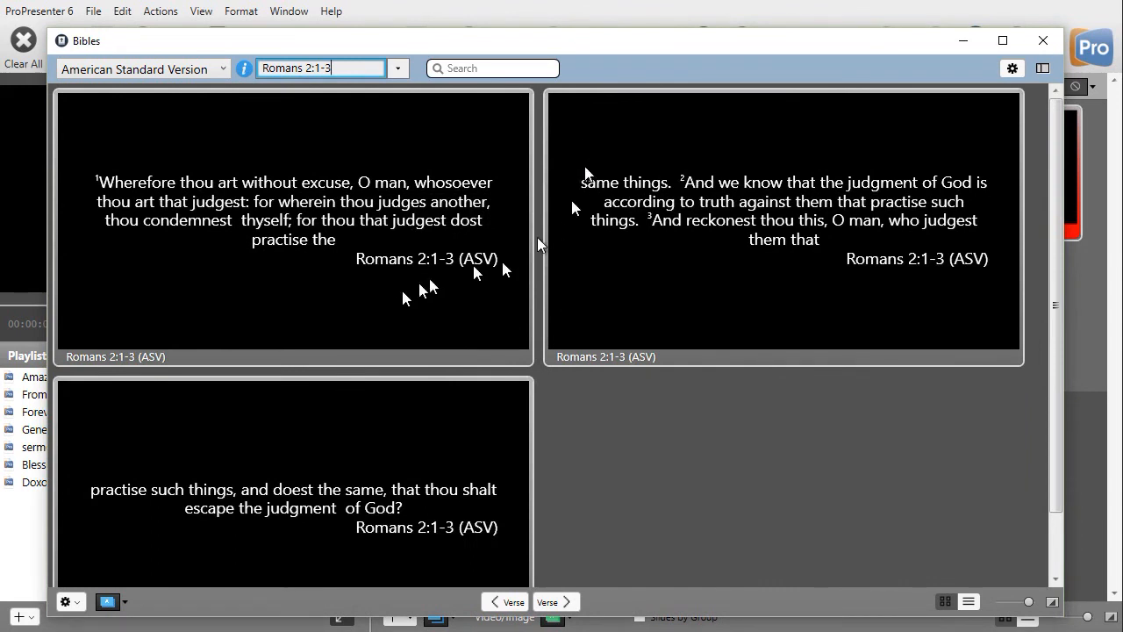
{"action": "mouse_move", "coordinate": [465, 264]}
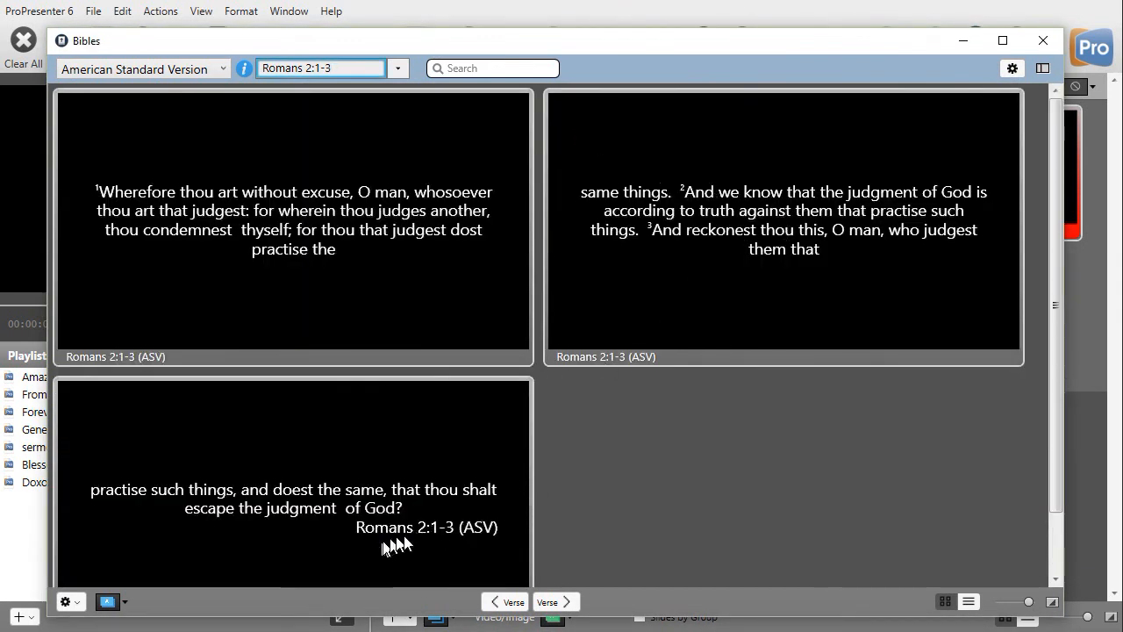
{"action": "mouse_move", "coordinate": [281, 237]}
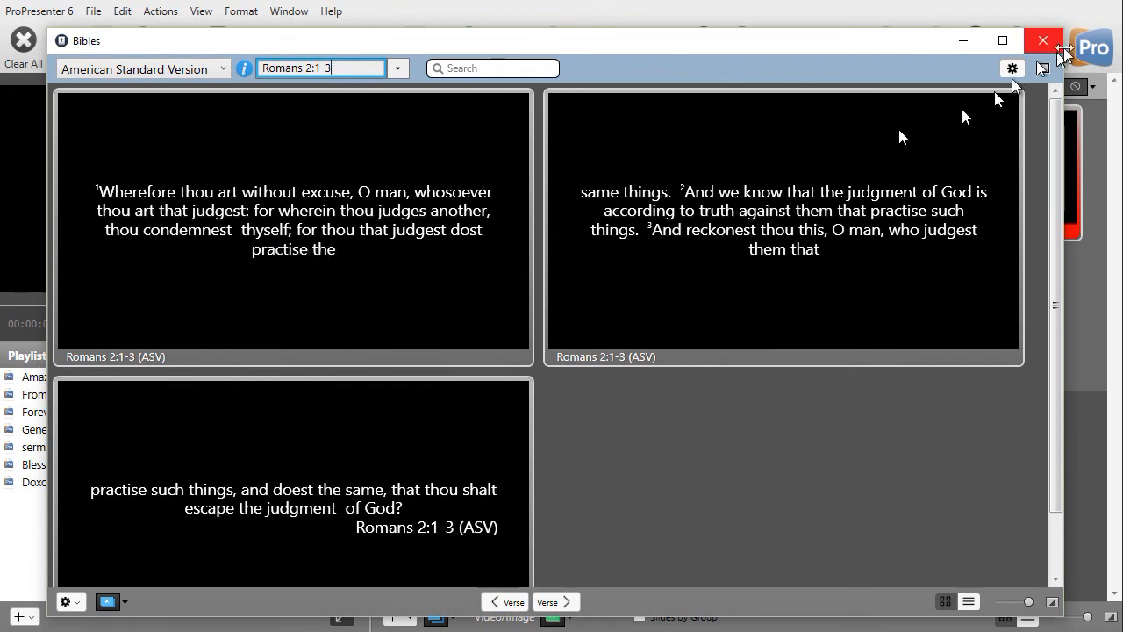
{"action": "left_click", "coordinate": [1012, 69]}
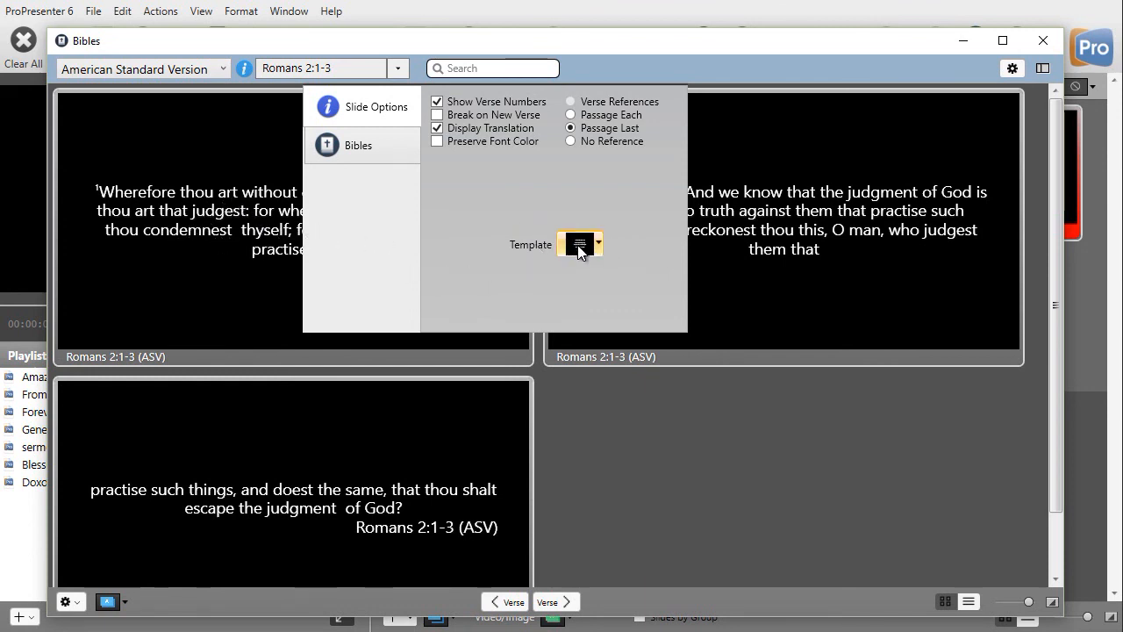
{"action": "left_click", "coordinate": [578, 245]}
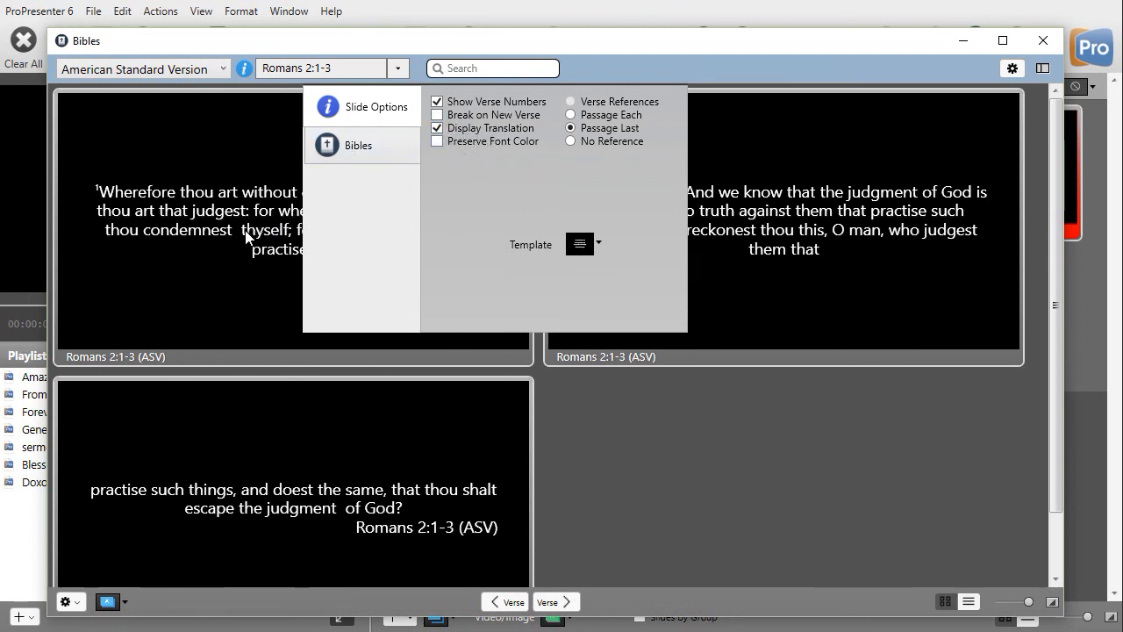
Apply a Blue Style template format to Romans 2:1-3, fitting it on one slide.
{"action": "left_click", "coordinate": [580, 244]}
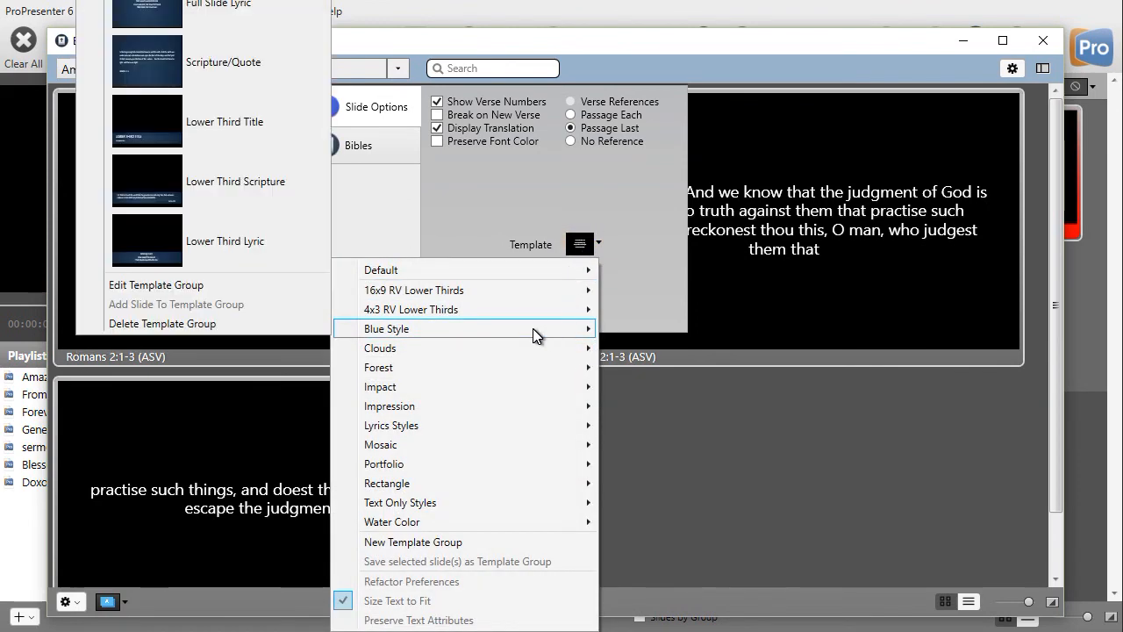
{"action": "mouse_move", "coordinate": [529, 331]}
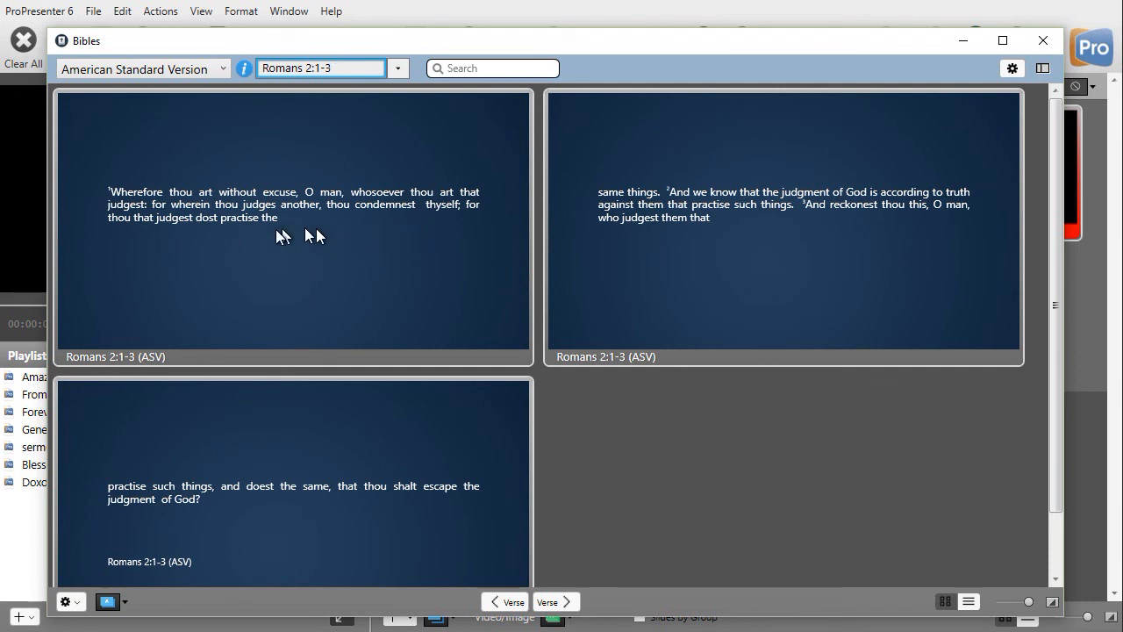
{"action": "mouse_move", "coordinate": [696, 233]}
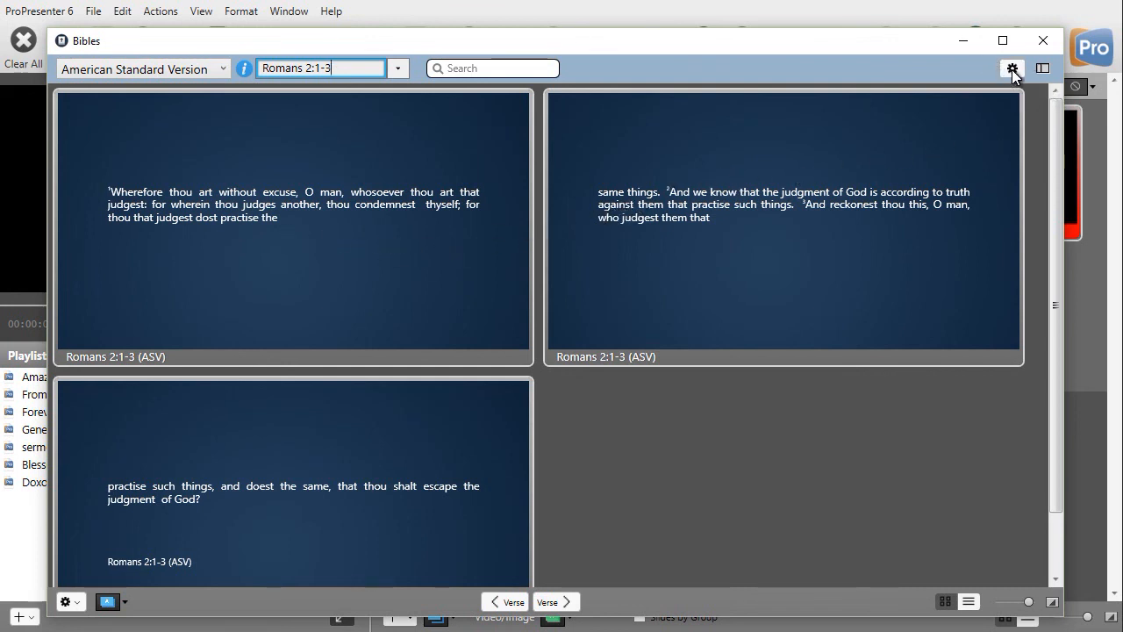
{"action": "left_click", "coordinate": [1012, 69]}
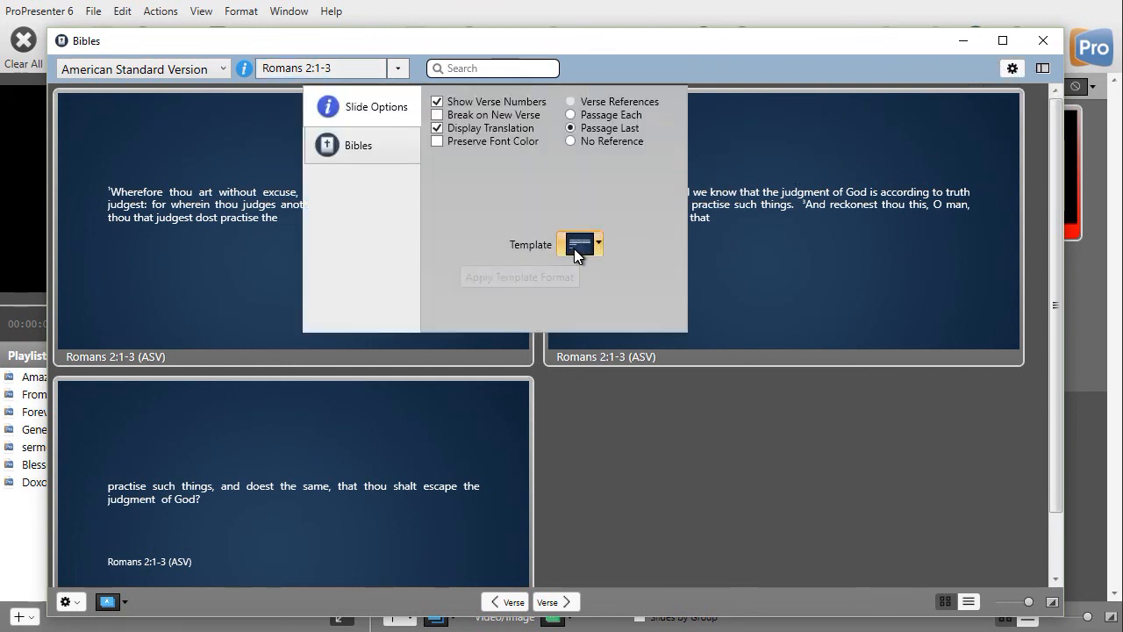
{"action": "left_click", "coordinate": [597, 244]}
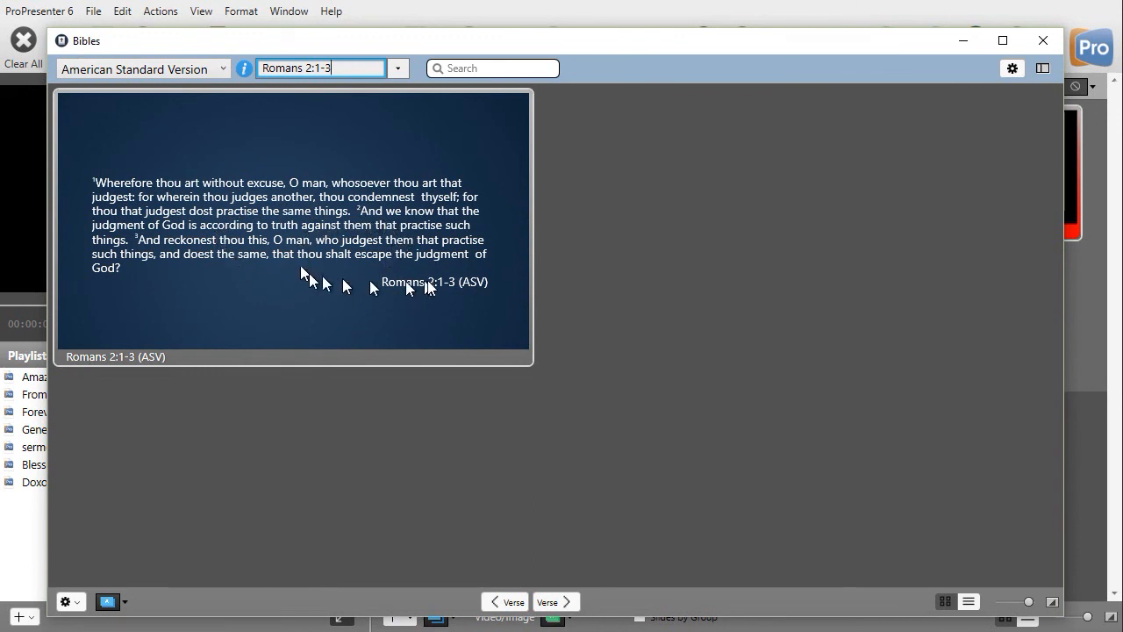
{"action": "mouse_move", "coordinate": [448, 314]}
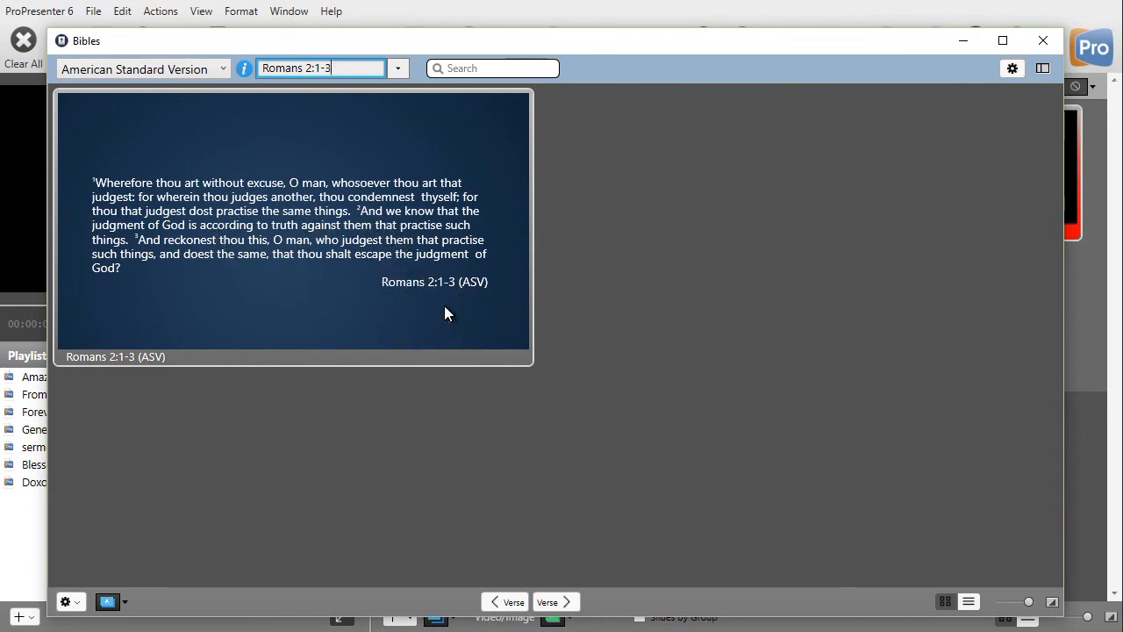
{"action": "mouse_move", "coordinate": [167, 219]}
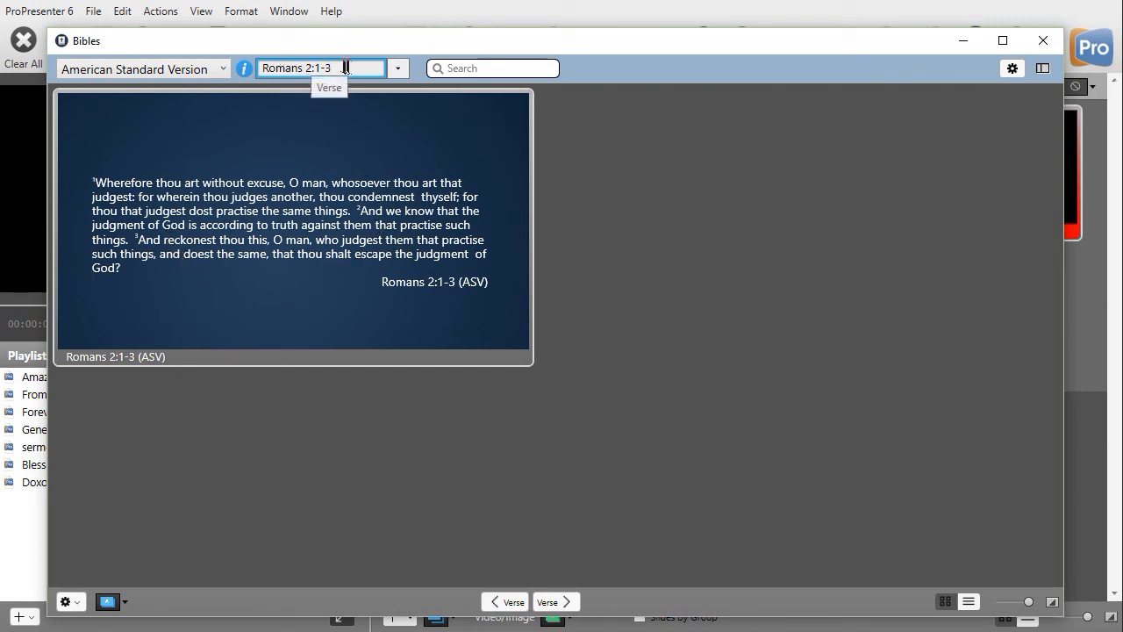
{"action": "mouse_move", "coordinate": [357, 87]}
{"action": "type", "text": "6"}
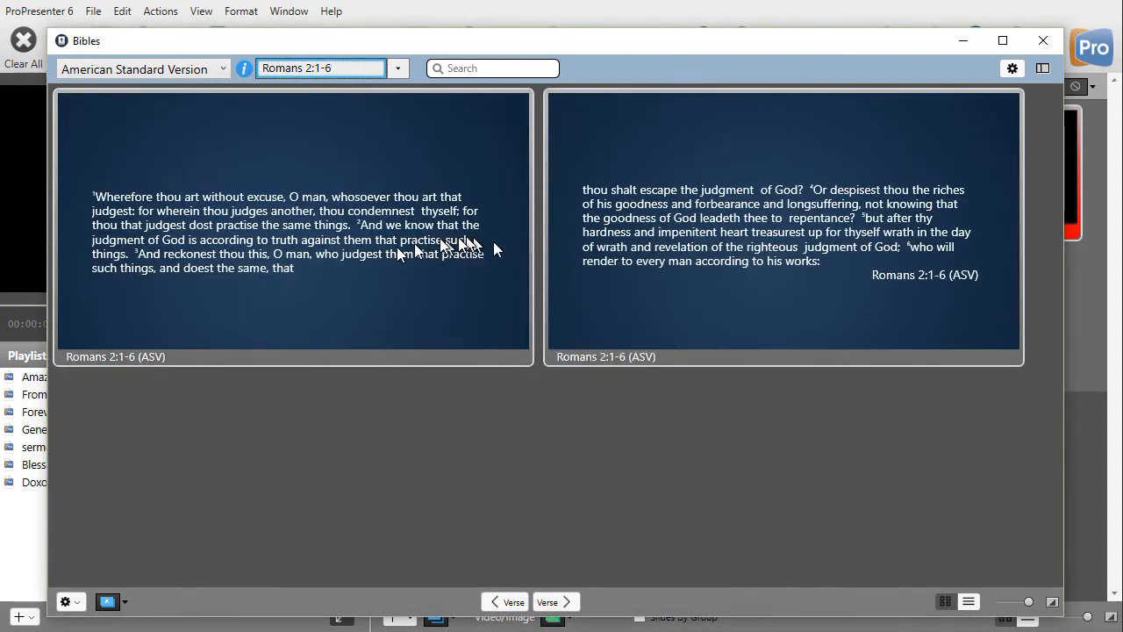
{"action": "mouse_move", "coordinate": [316, 272]}
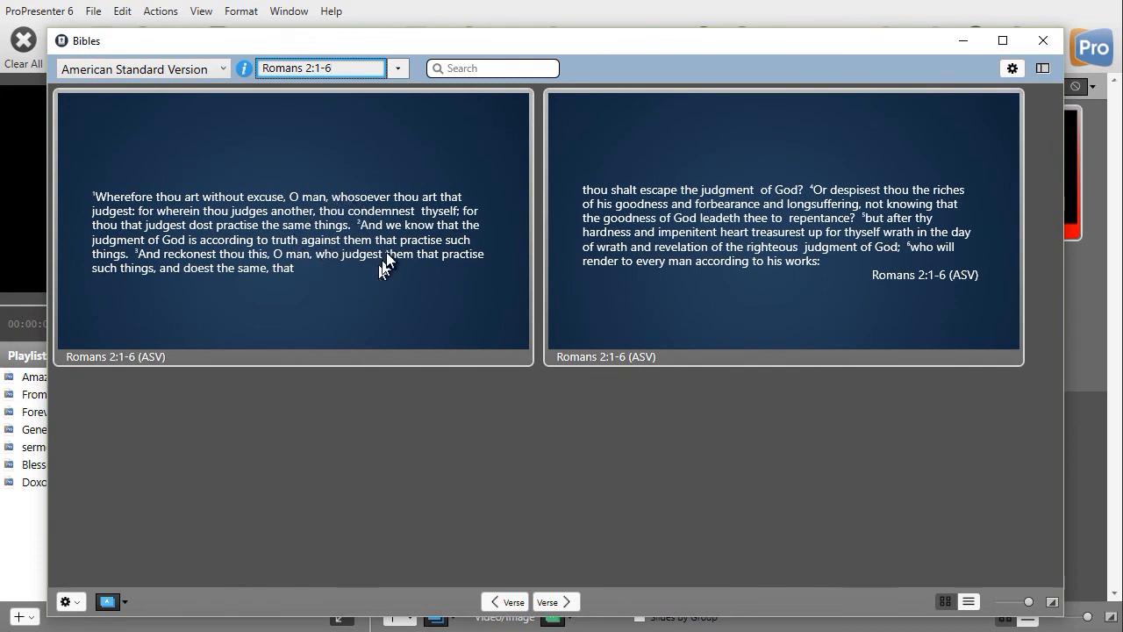
{"action": "mouse_move", "coordinate": [654, 271]}
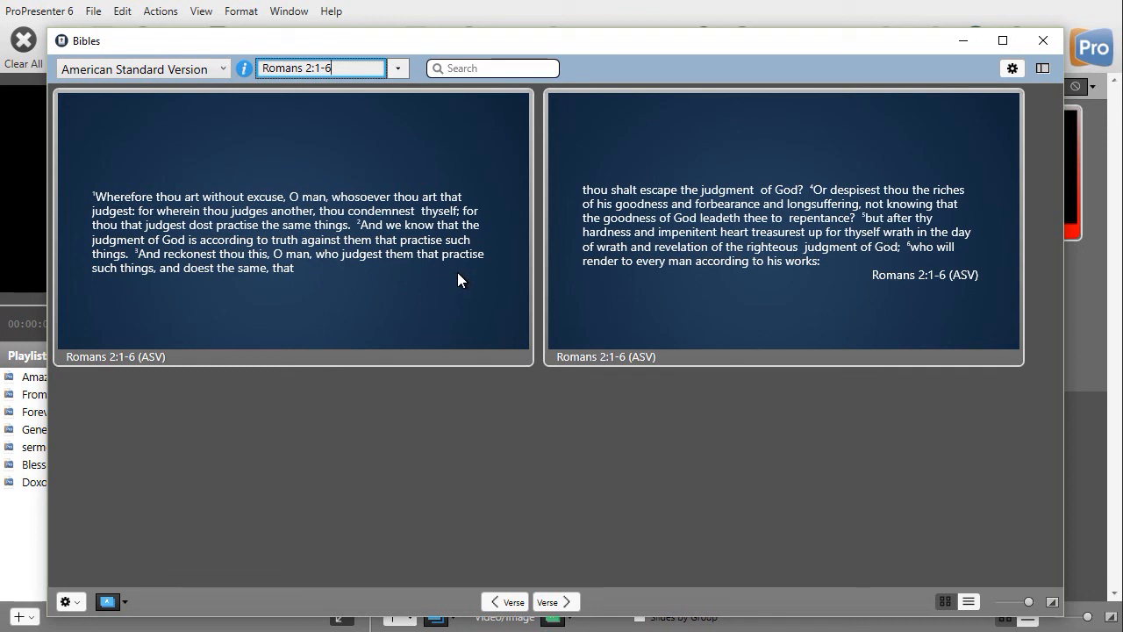
{"action": "mouse_move", "coordinate": [696, 263]}
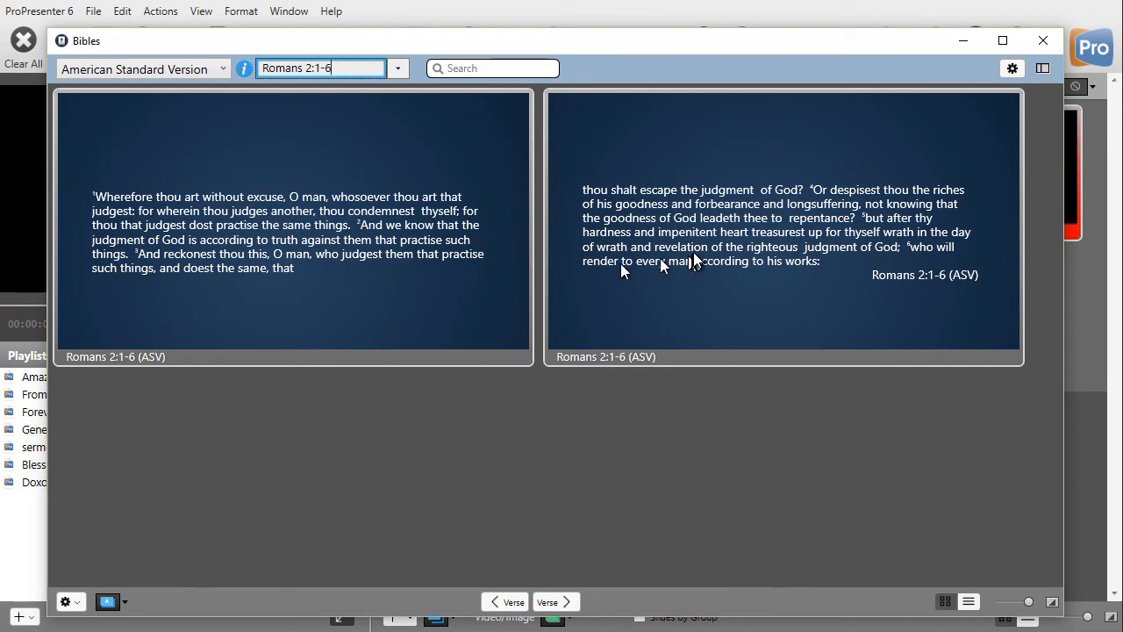
{"action": "mouse_move", "coordinate": [776, 193]}
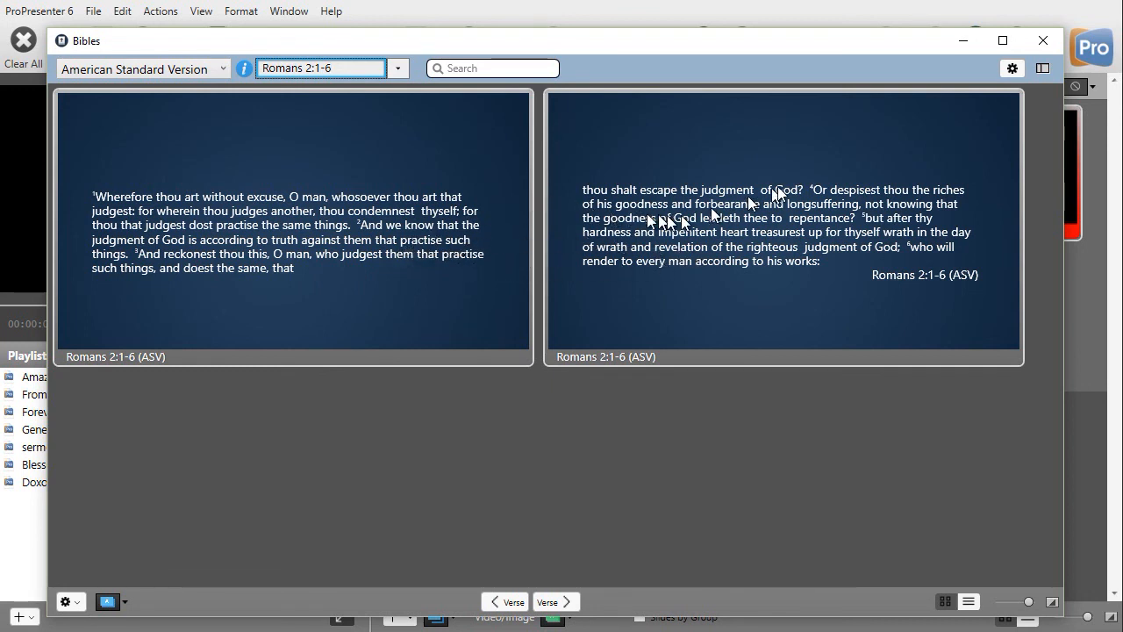
Open the Bible slide options for the two-slide Romans 2:1-6 passage.
{"action": "left_click", "coordinate": [1012, 68]}
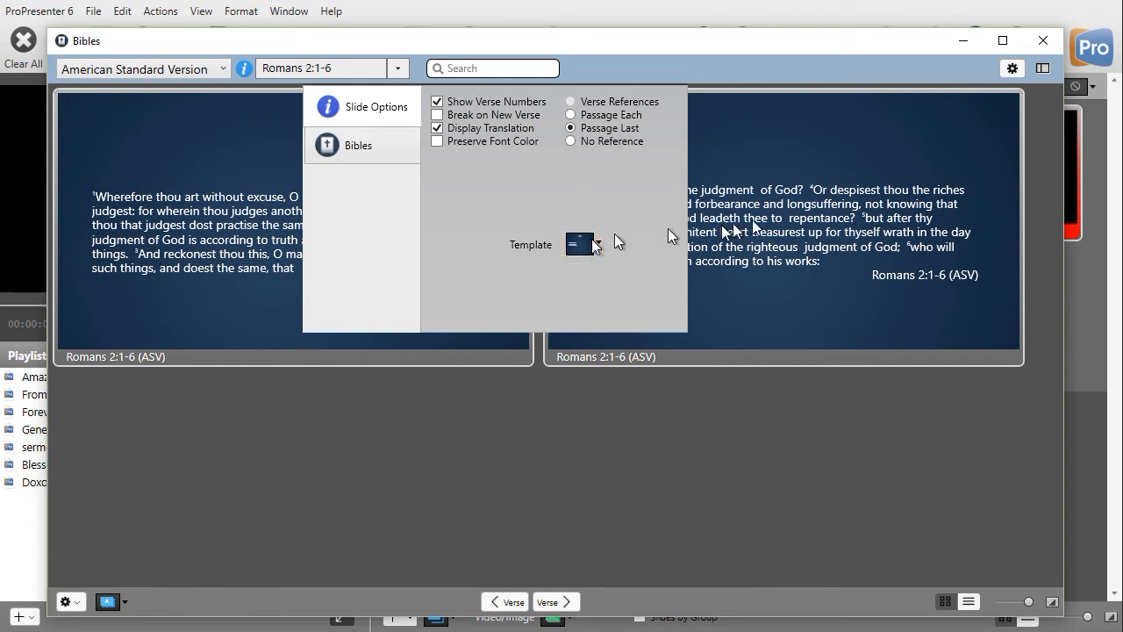
{"action": "mouse_move", "coordinate": [750, 149]}
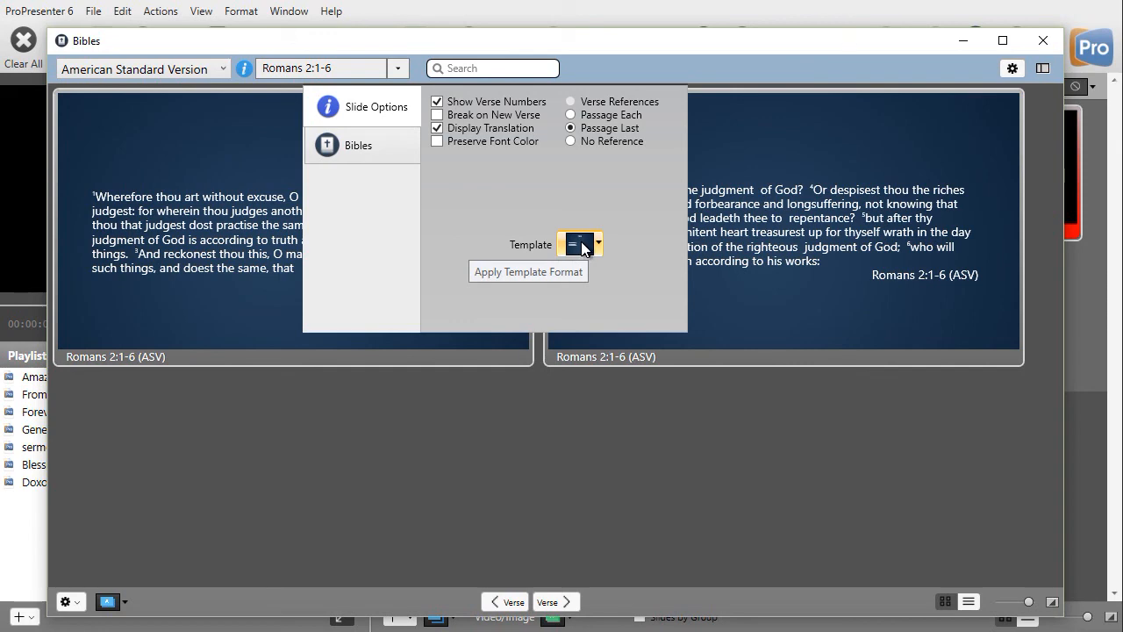
Apply a lower-third template to Romans 2:1-6 and toggle Break on New Verse.
{"action": "left_click", "coordinate": [596, 244]}
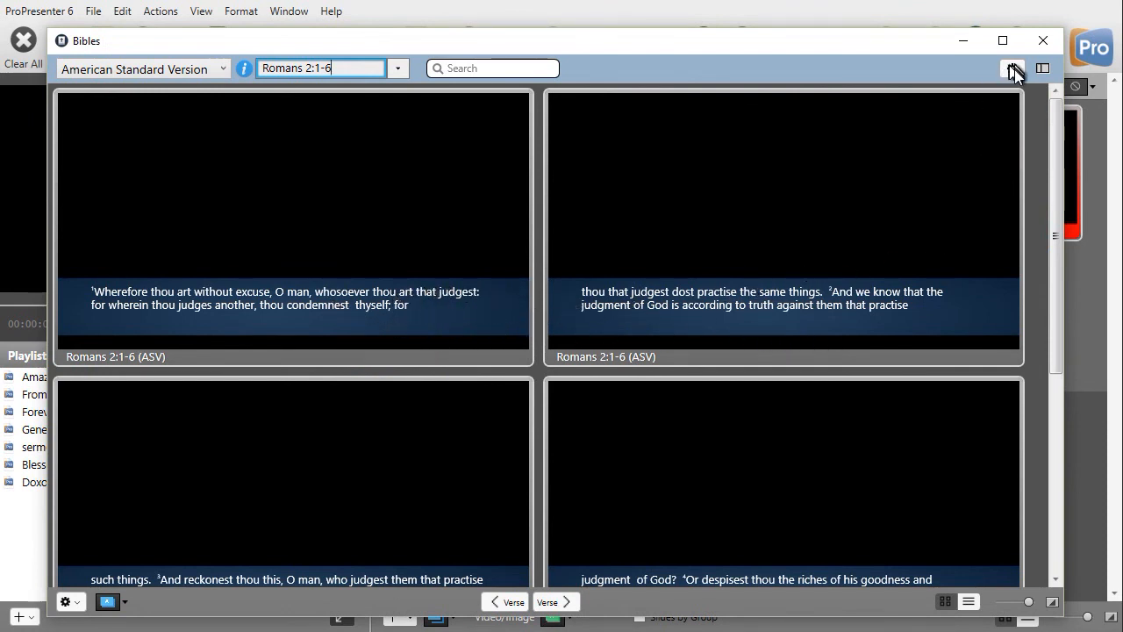
{"action": "left_click", "coordinate": [1011, 68]}
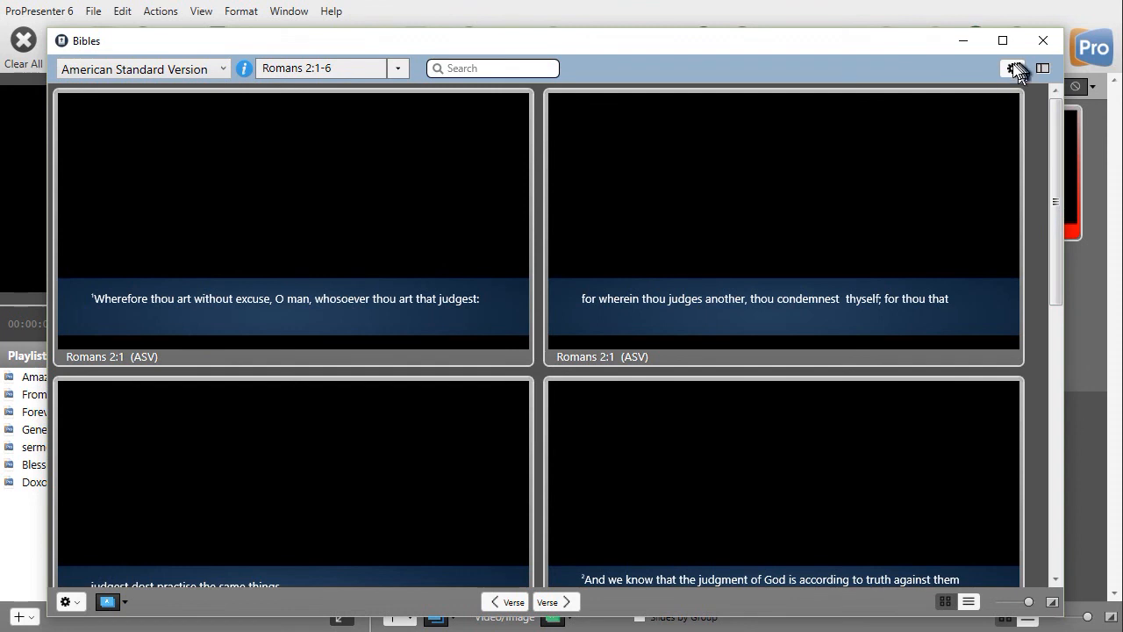
{"action": "left_click", "coordinate": [1014, 68]}
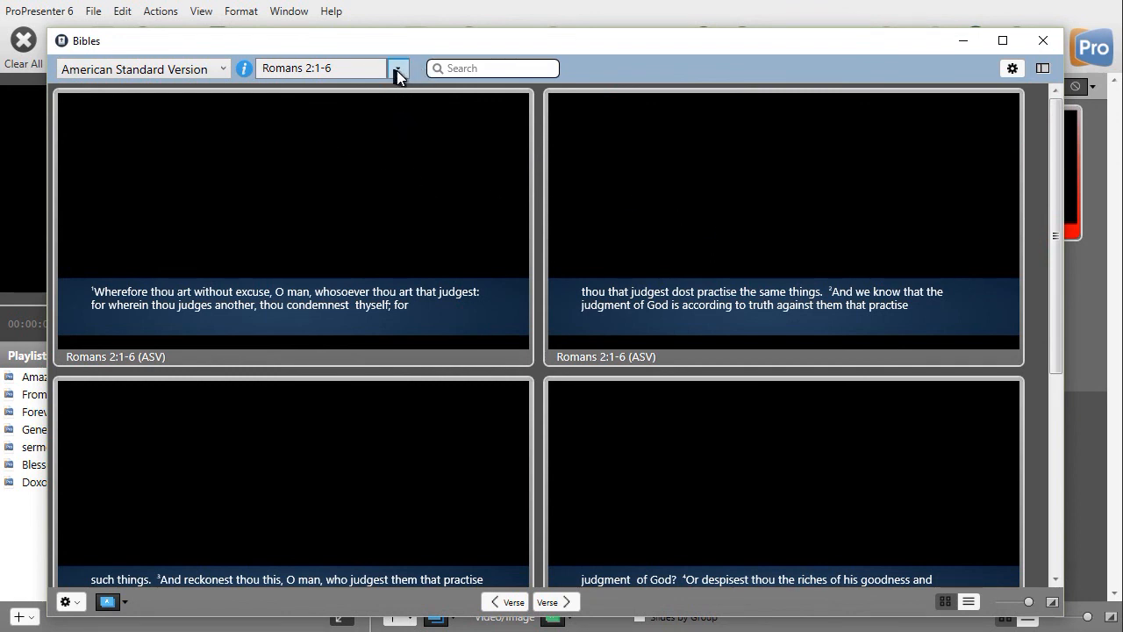
Load 1 Chronicles 25:1-31 and restyle it as full-screen centered white-text slides.
{"action": "left_click", "coordinate": [398, 68]}
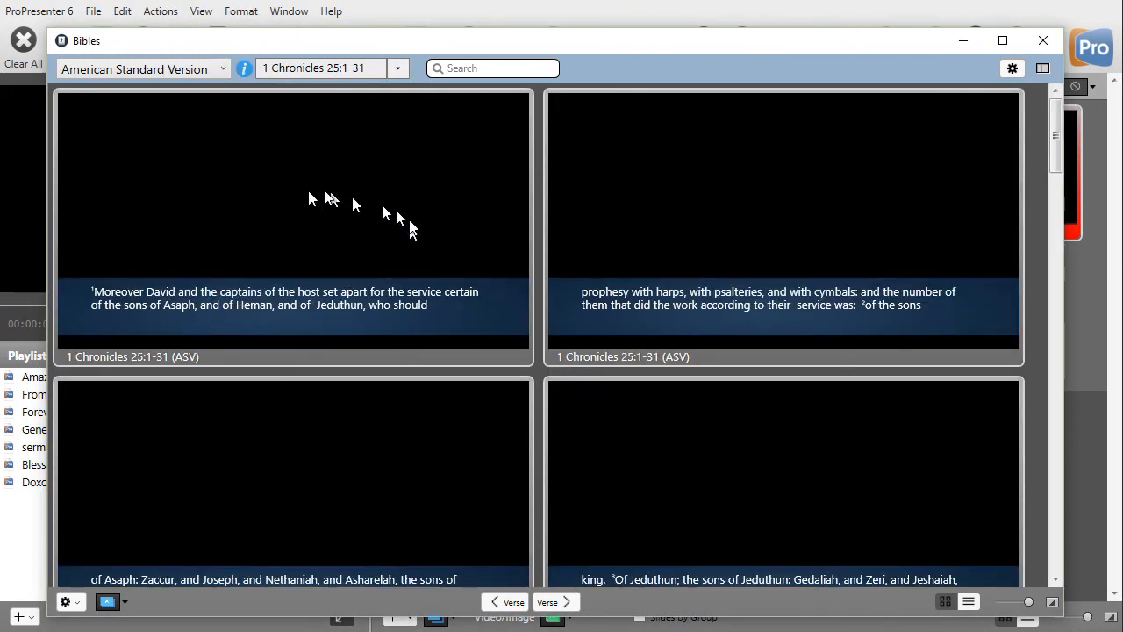
{"action": "mouse_move", "coordinate": [1014, 73]}
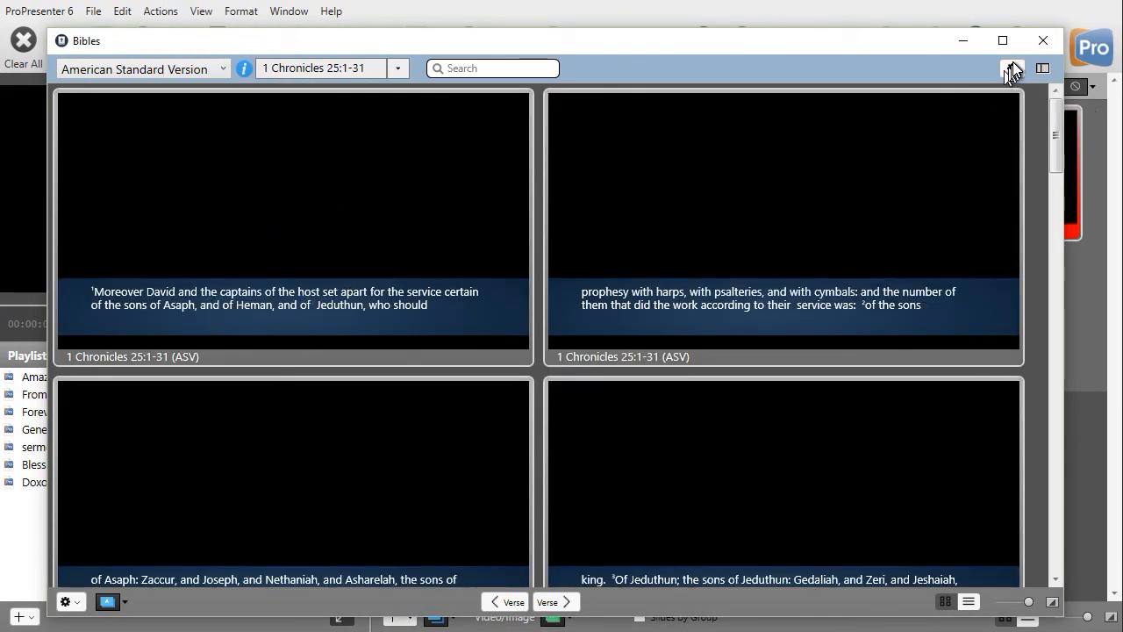
{"action": "left_click", "coordinate": [1012, 68]}
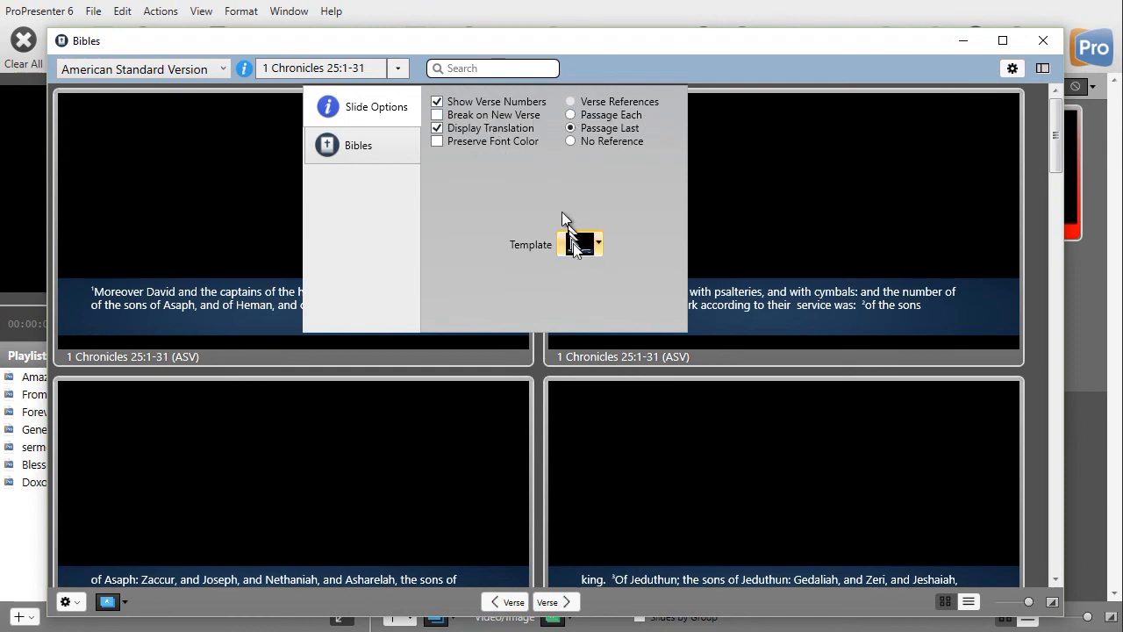
{"action": "left_click", "coordinate": [597, 244]}
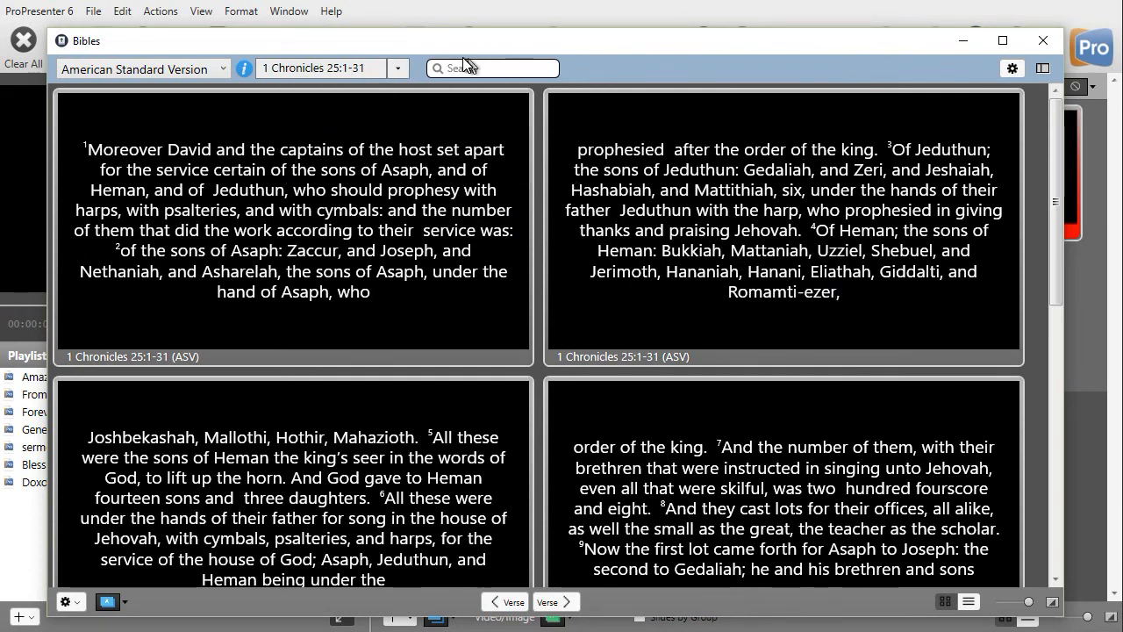
{"action": "left_click", "coordinate": [397, 68]}
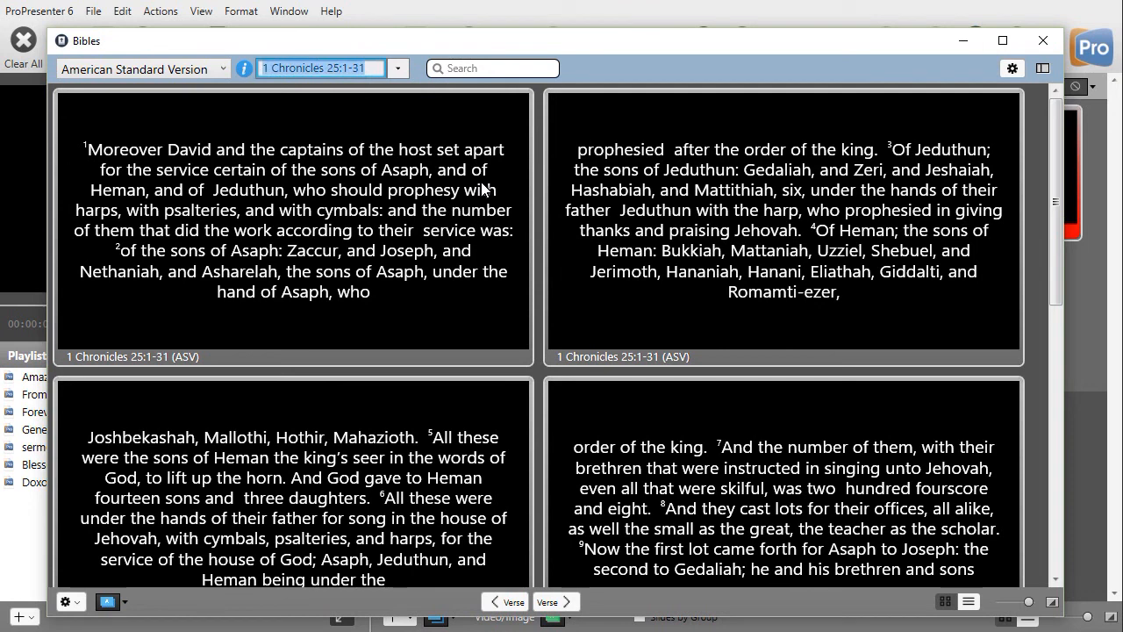
Enter the reference Romans 6:2-3 to show both verses on one slide.
{"action": "type", "text": "Romans"}
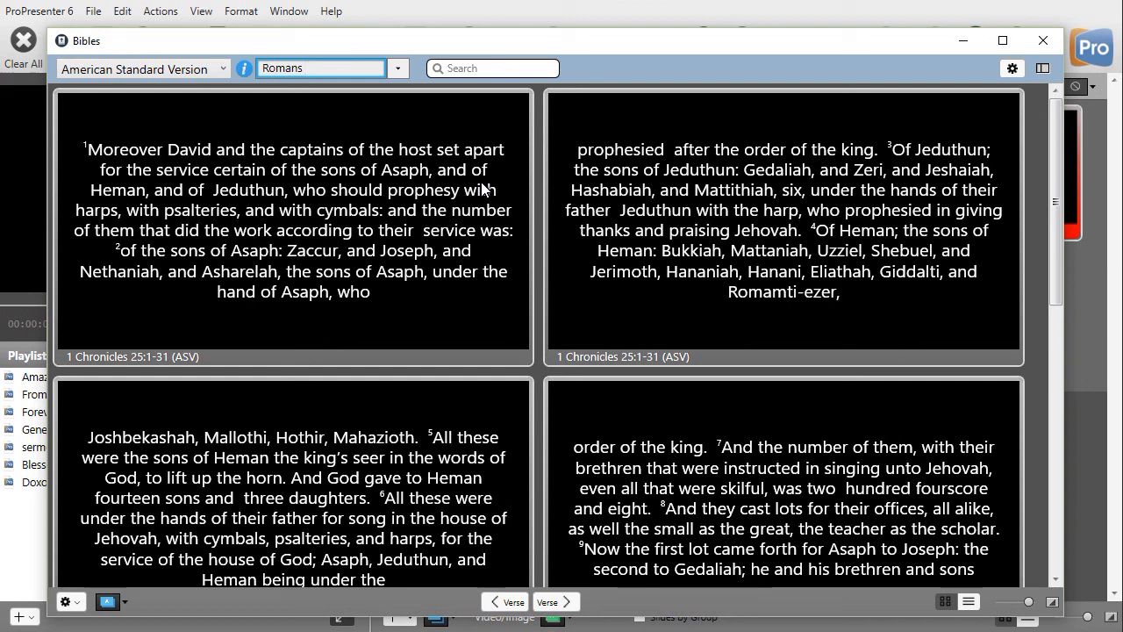
{"action": "type", "text": "62-"}
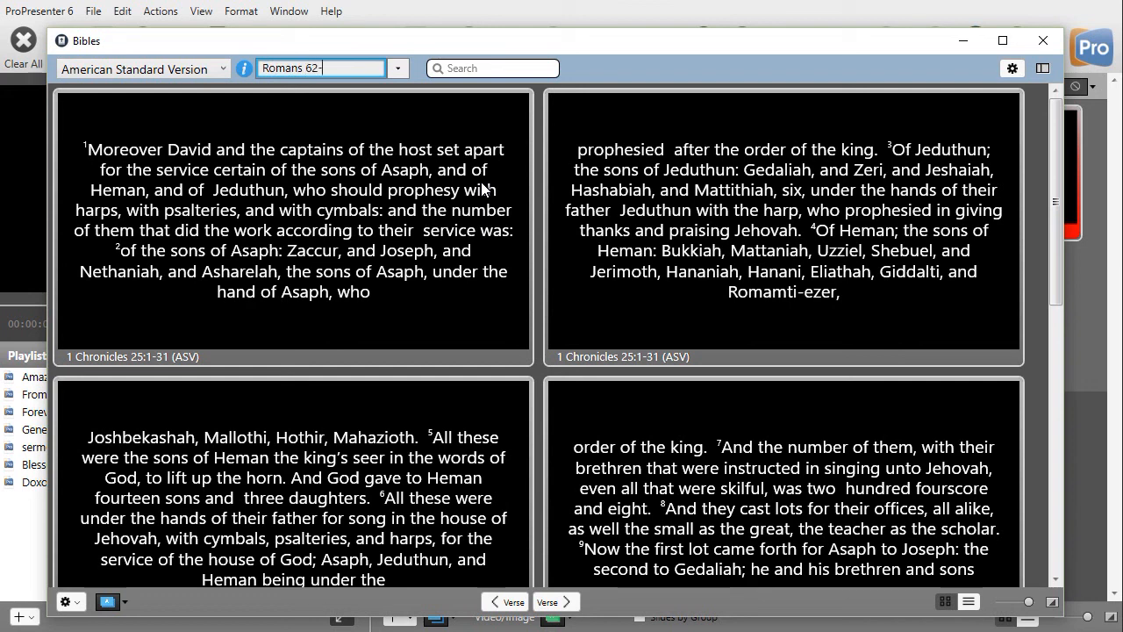
{"action": "key", "text": "backspace"}
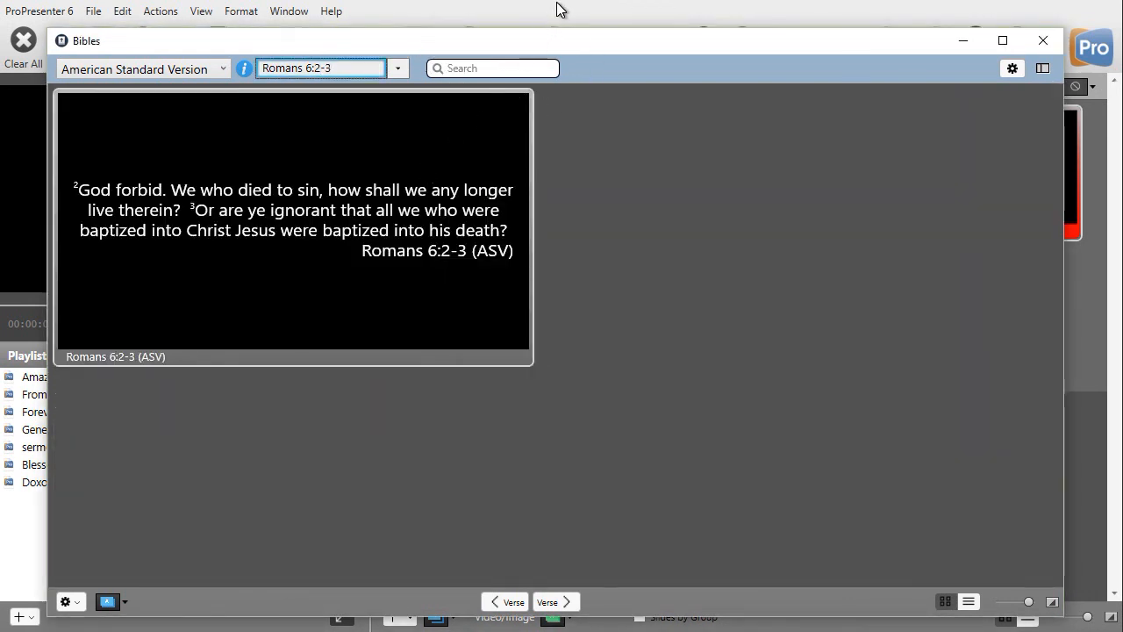
{"action": "mouse_move", "coordinate": [539, 72]}
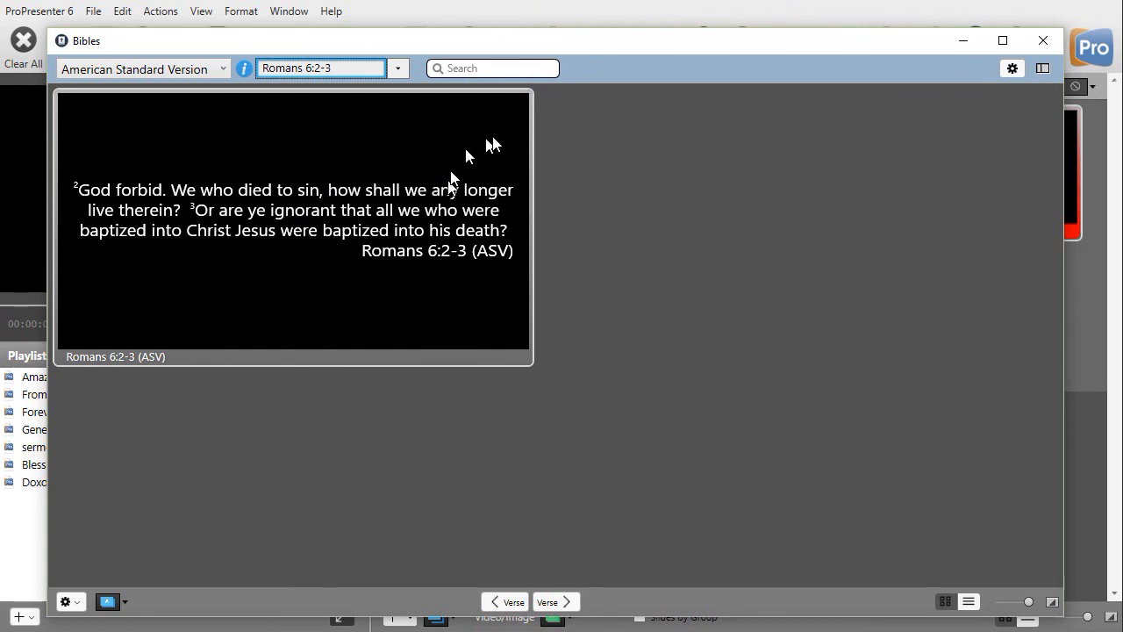
{"action": "mouse_move", "coordinate": [444, 173]}
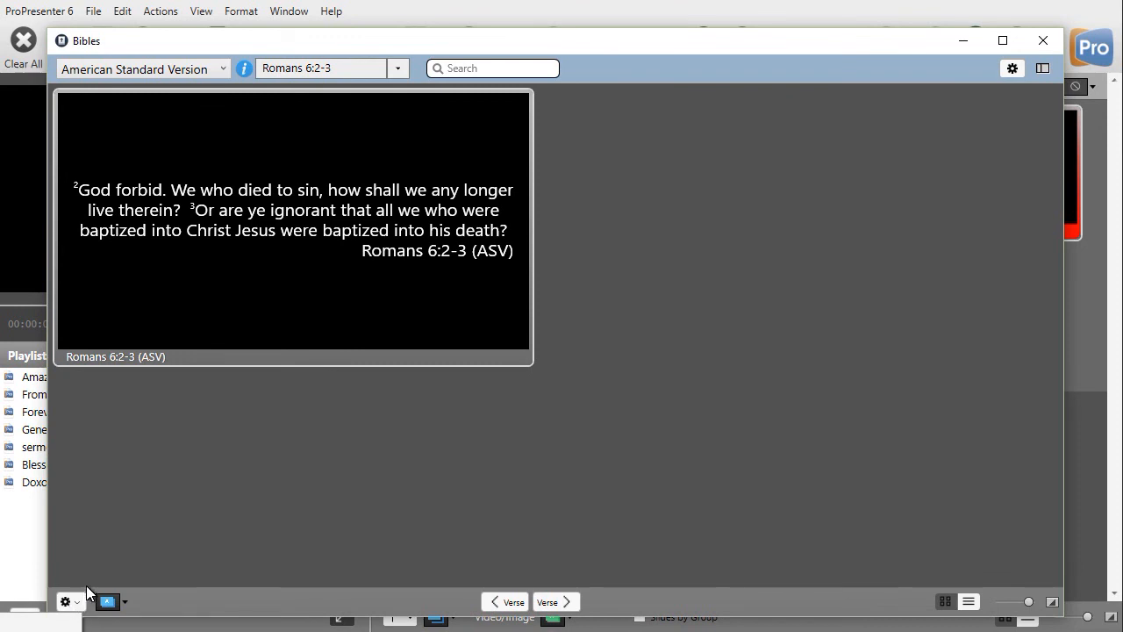
{"action": "mouse_move", "coordinate": [105, 564]}
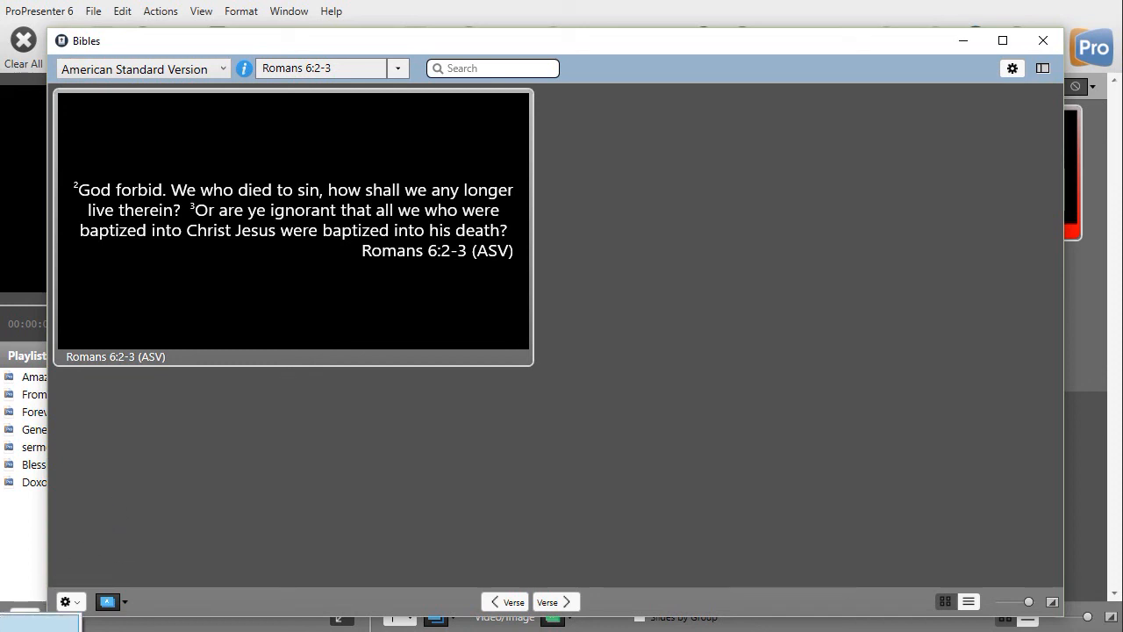
{"action": "mouse_move", "coordinate": [220, 435]}
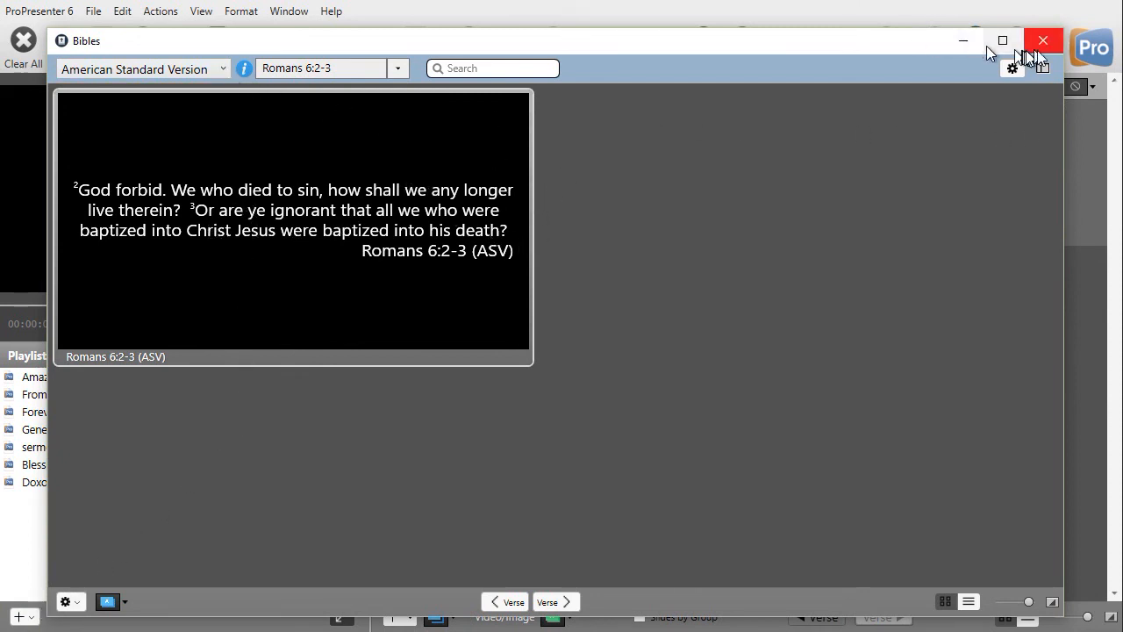
Close the Bibles window after saving Romans 6:2-3 as a document.
{"action": "left_click", "coordinate": [1043, 40]}
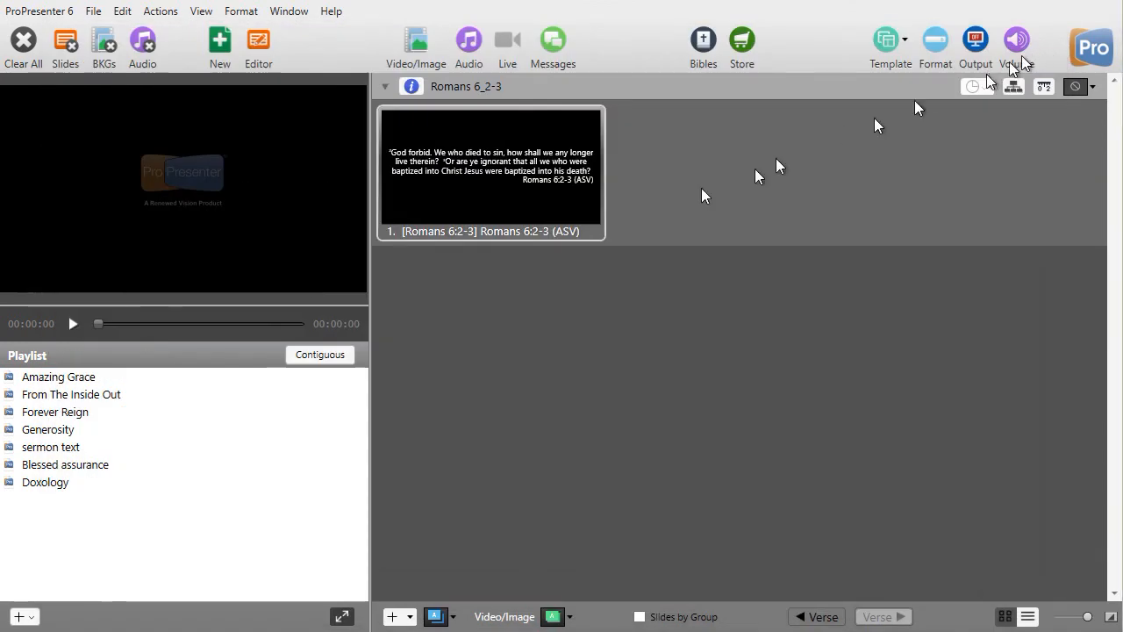
{"action": "mouse_move", "coordinate": [492, 272]}
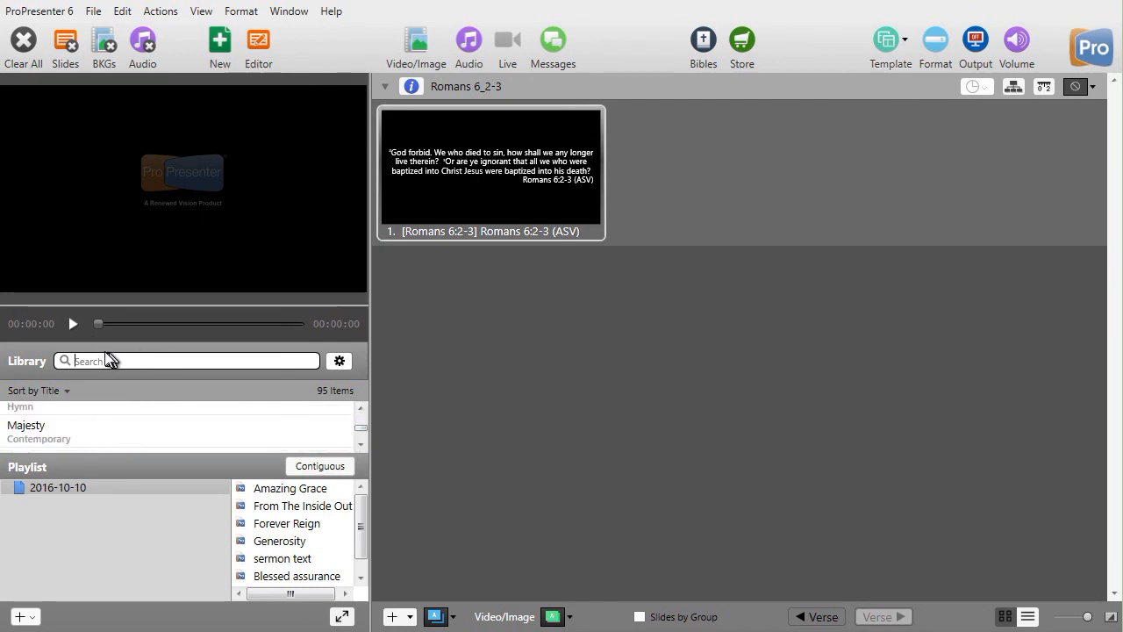
Search the library for 'rom', open Romans 6_2-3, and put its slide live.
{"action": "type", "text": "rom"}
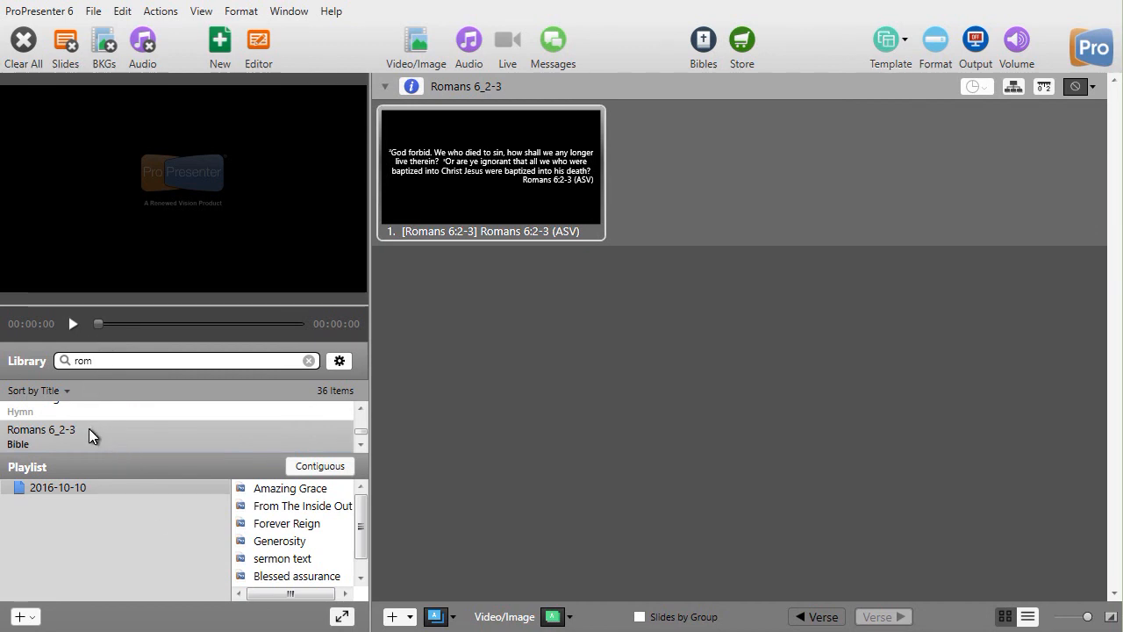
{"action": "left_click", "coordinate": [40, 436]}
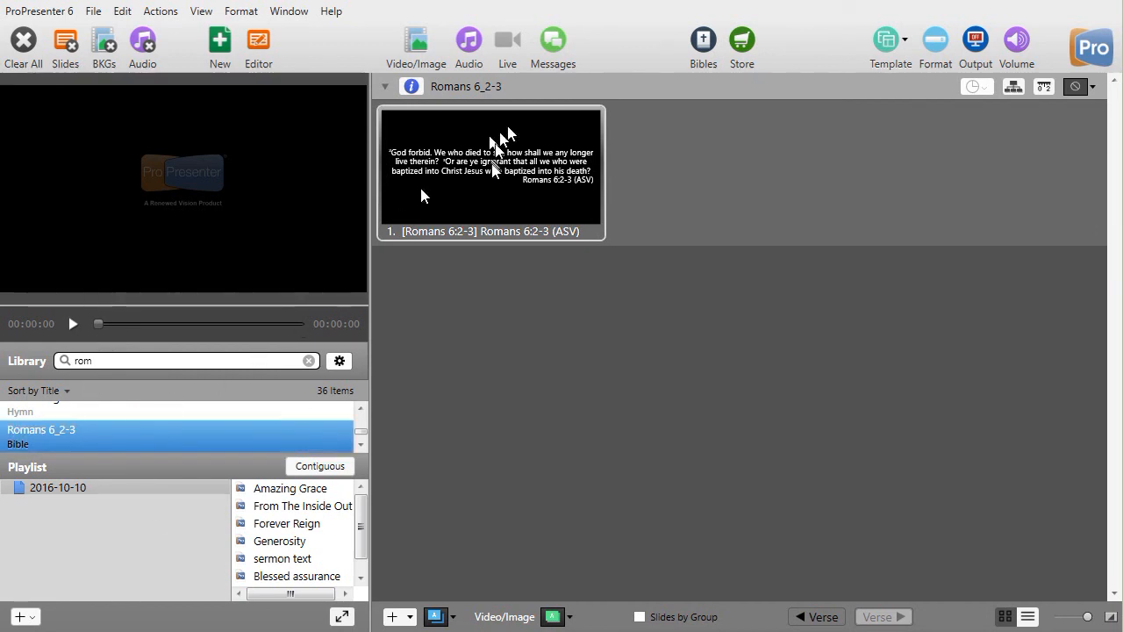
{"action": "left_click", "coordinate": [490, 171]}
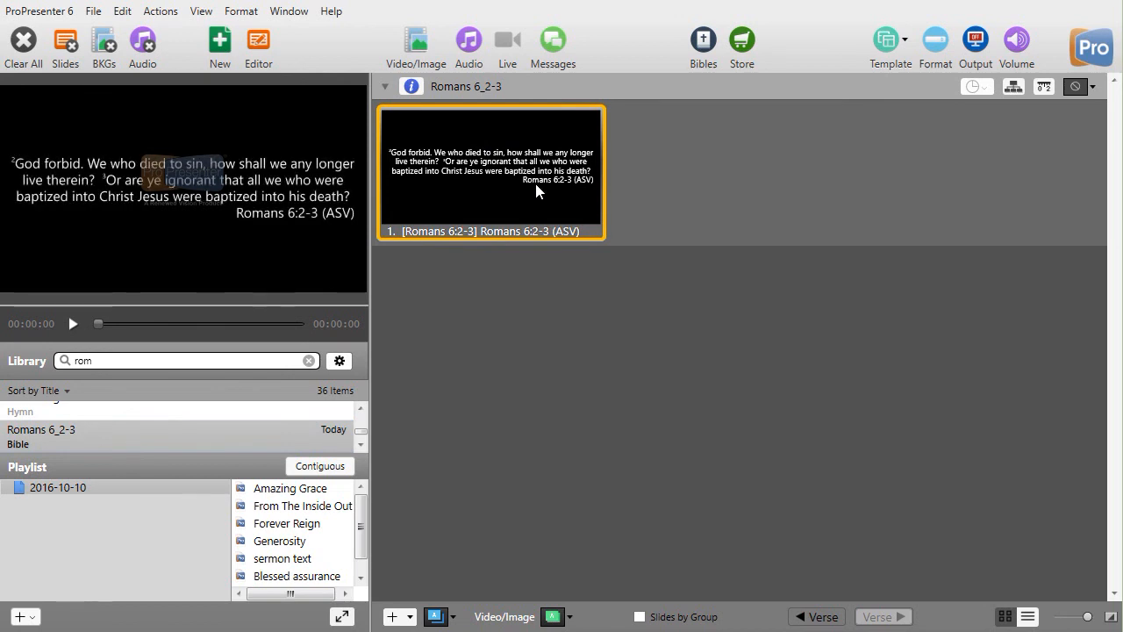
{"action": "mouse_move", "coordinate": [491, 184]}
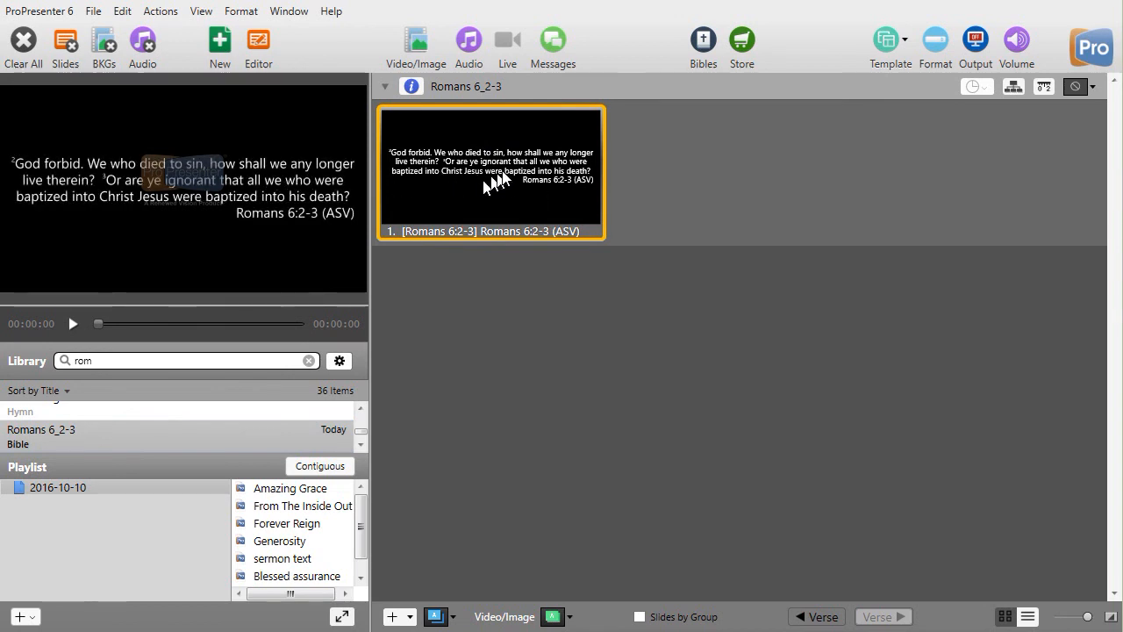
{"action": "mouse_move", "coordinate": [518, 153]}
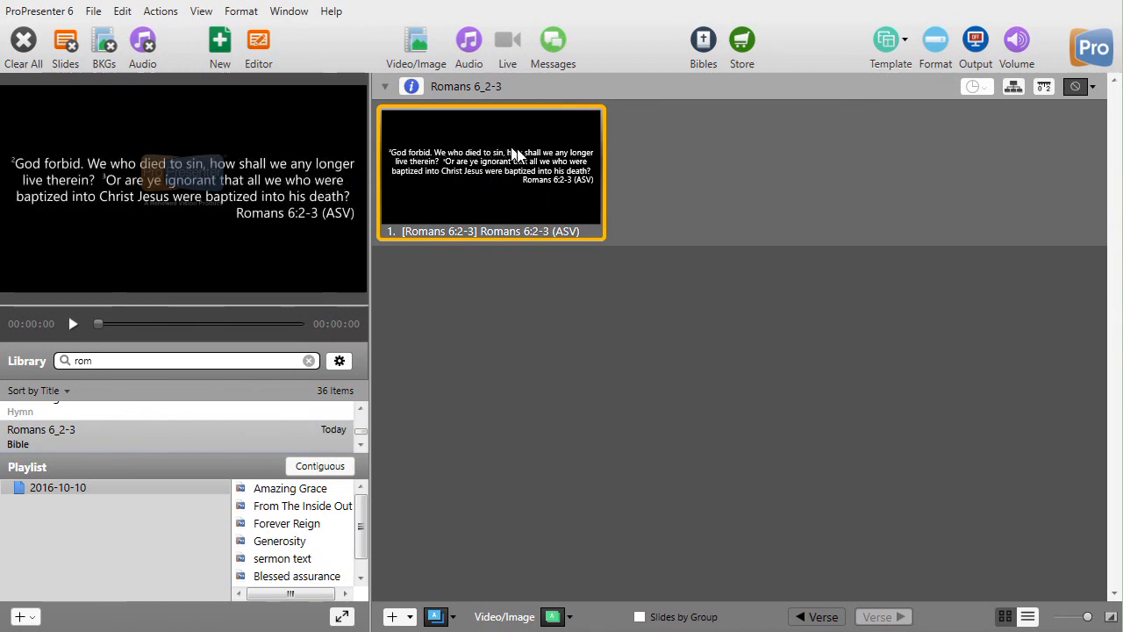
{"action": "mouse_move", "coordinate": [588, 166]}
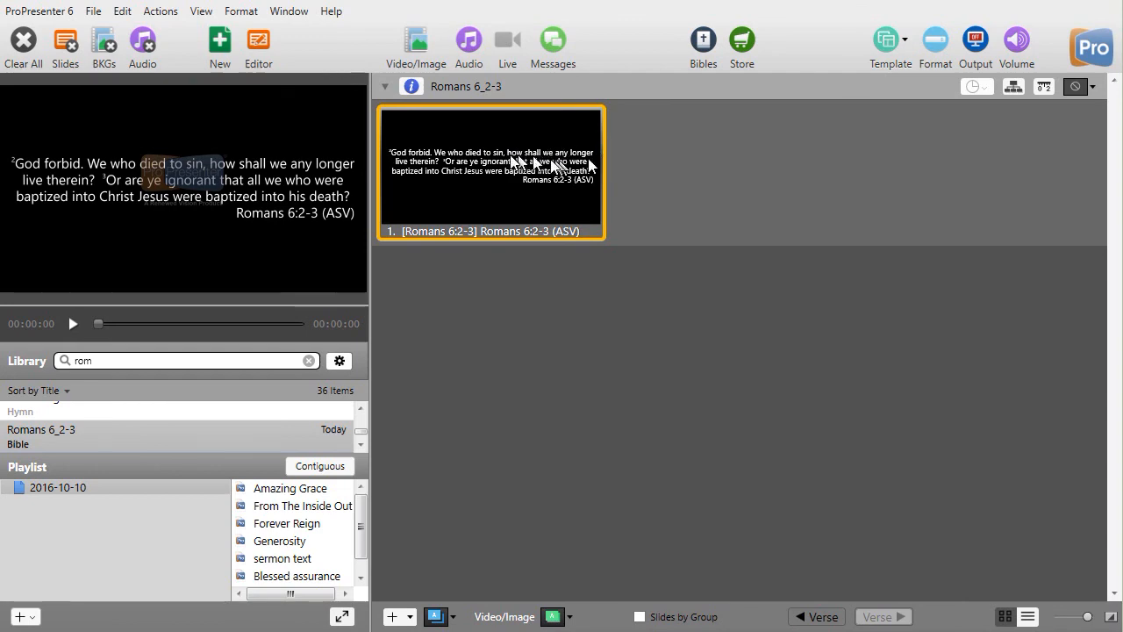
{"action": "mouse_move", "coordinate": [703, 40]}
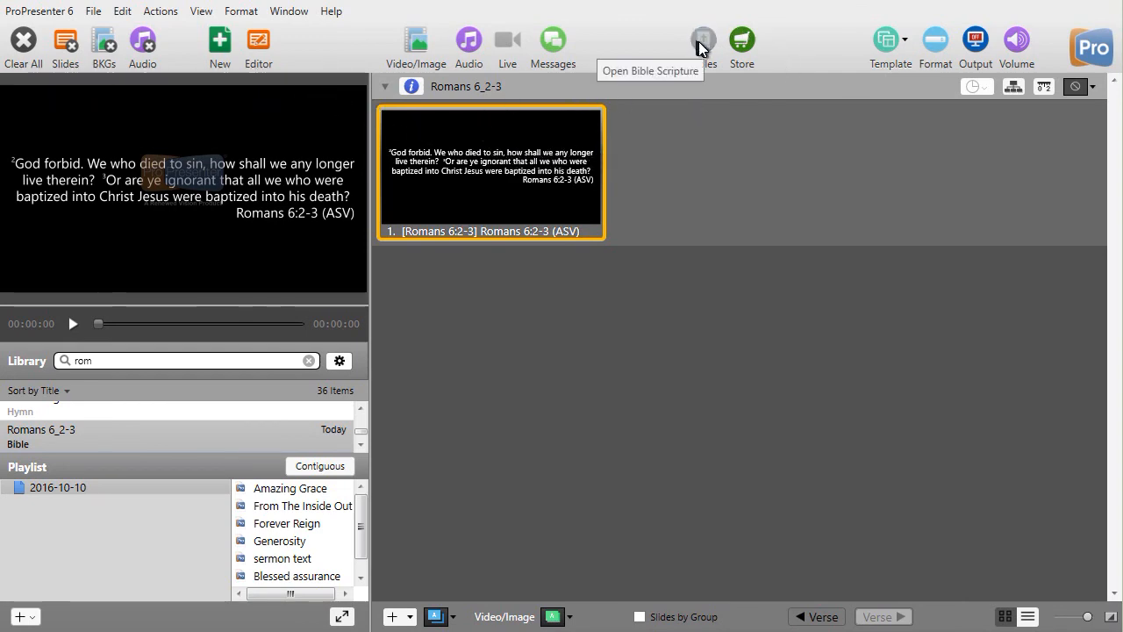
Reopen the Bibles window, look up John 1:1-2, and open its gear options.
{"action": "left_click", "coordinate": [703, 40]}
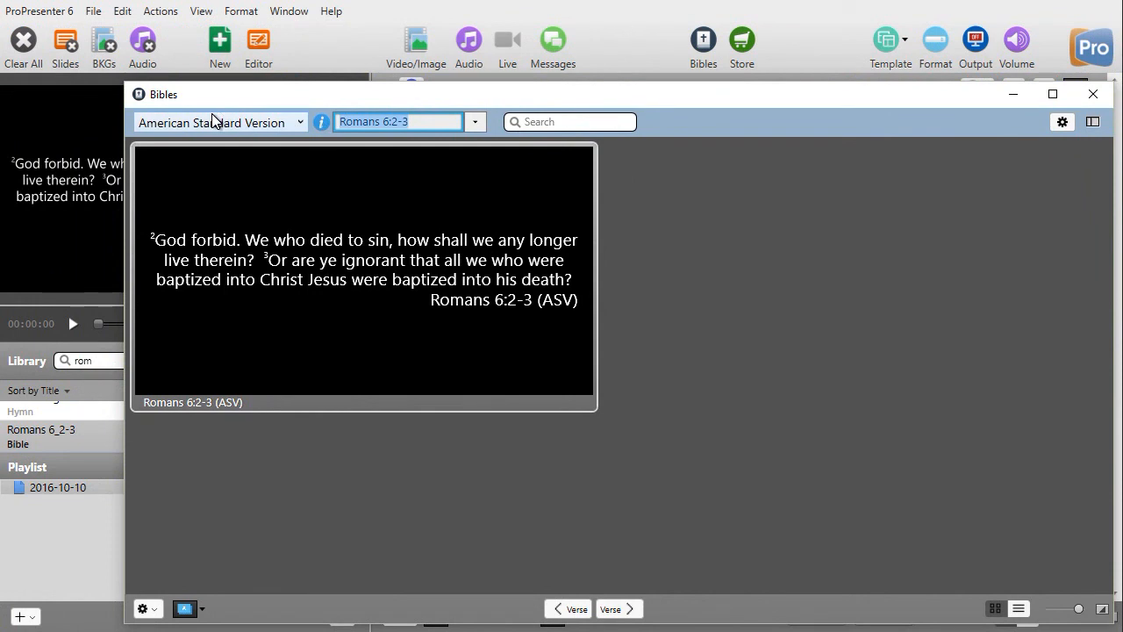
{"action": "type", "text": "John 1.1-2"}
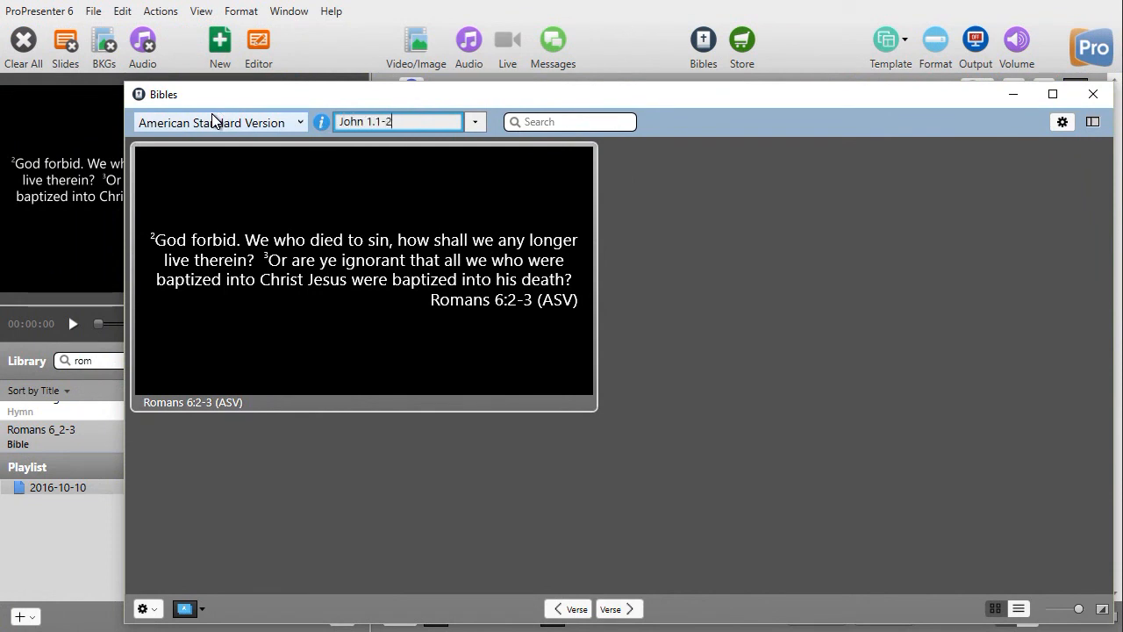
{"action": "type", "text": "Romans 6:2-3"}
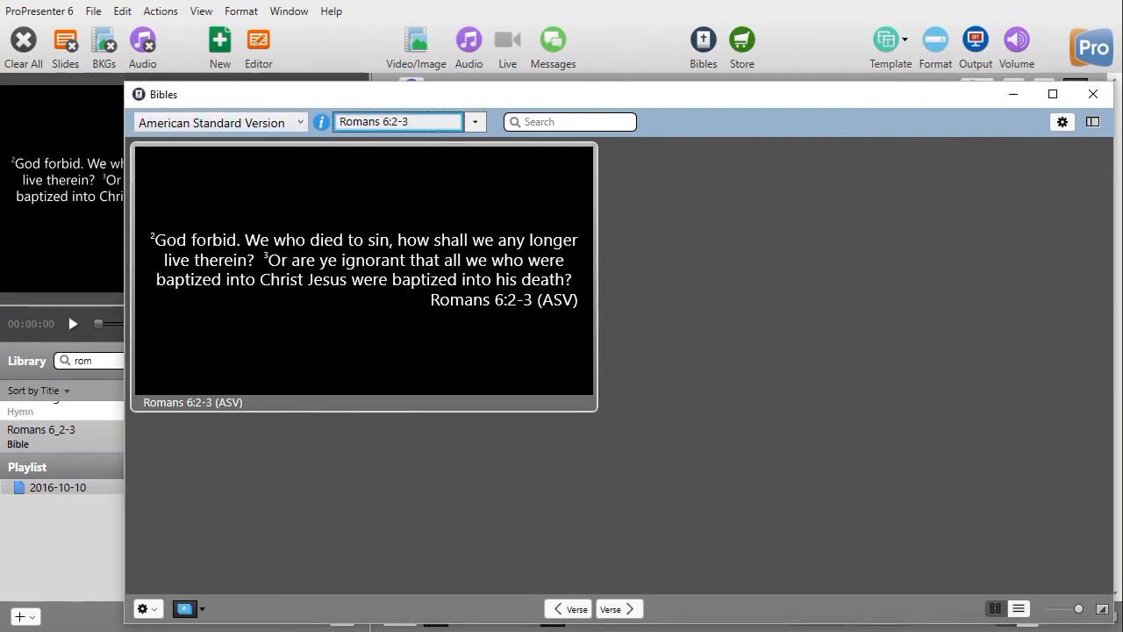
{"action": "type", "text": "joh"}
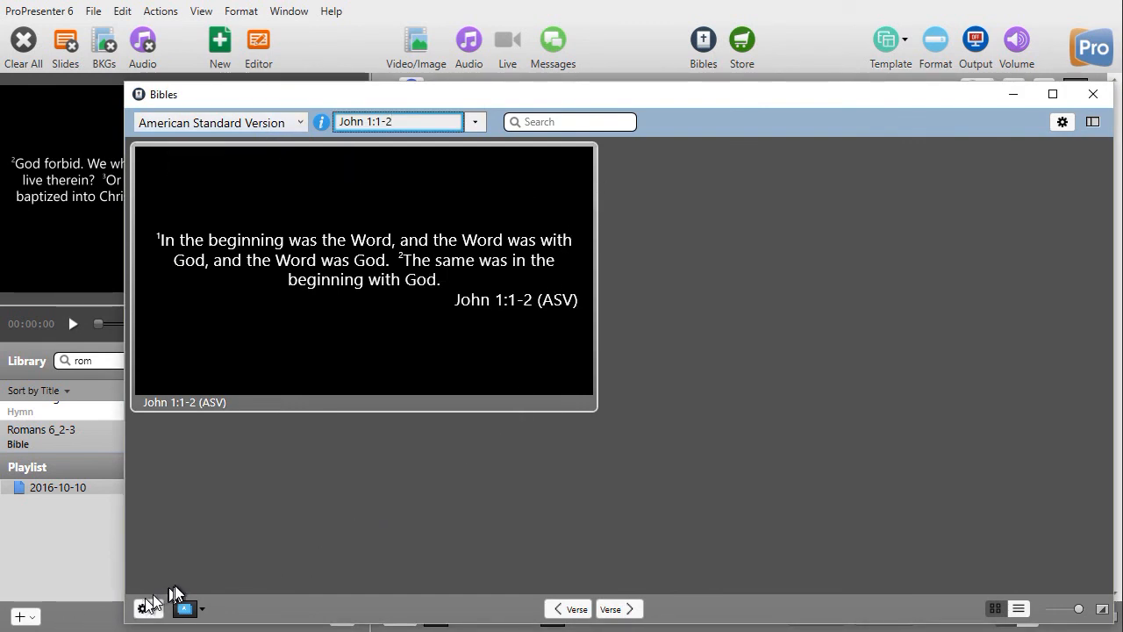
{"action": "left_click", "coordinate": [143, 608]}
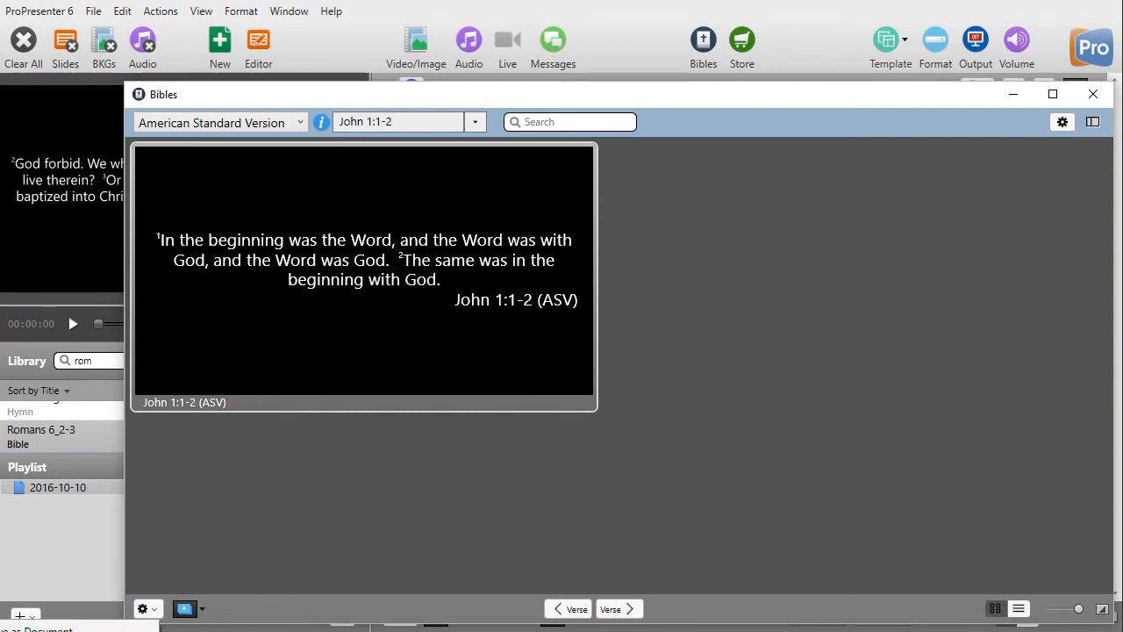
{"action": "mouse_move", "coordinate": [305, 515]}
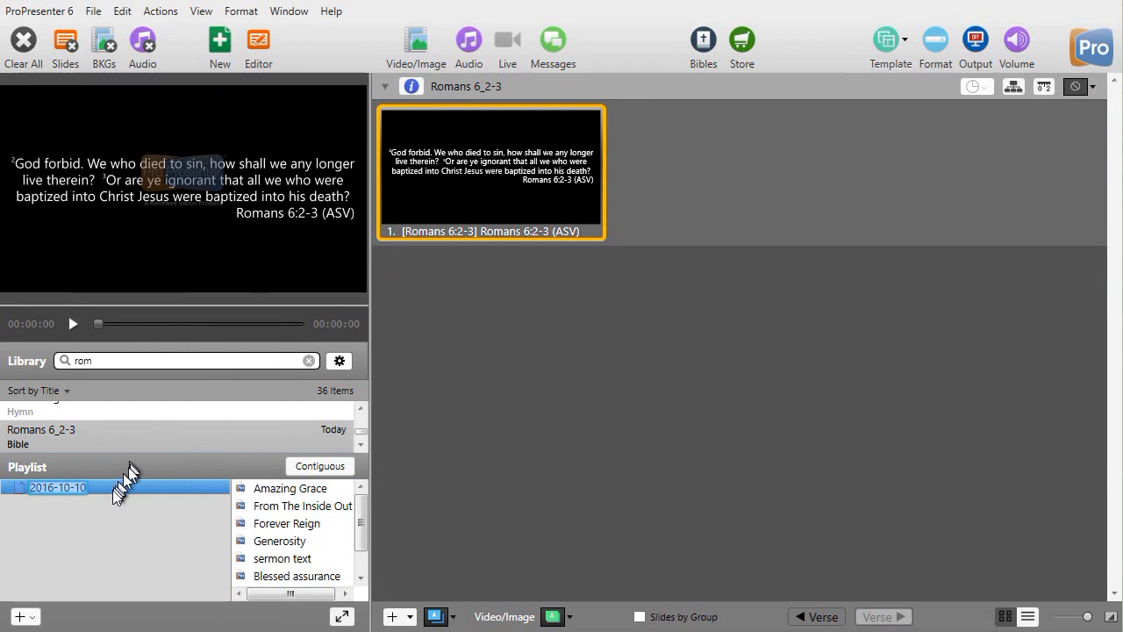
{"action": "mouse_move", "coordinate": [329, 531]}
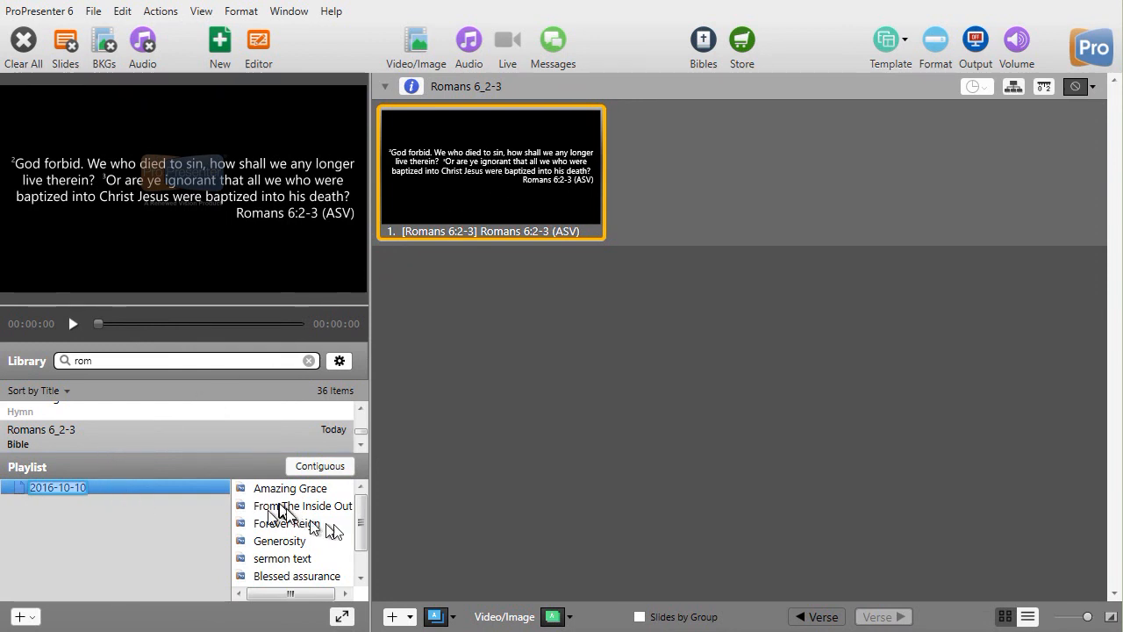
Scroll the 2016-10-10 playlist to find the new John 1_1-2 item.
{"action": "scroll", "scroll_direction": "down", "scroll_amount": 3}
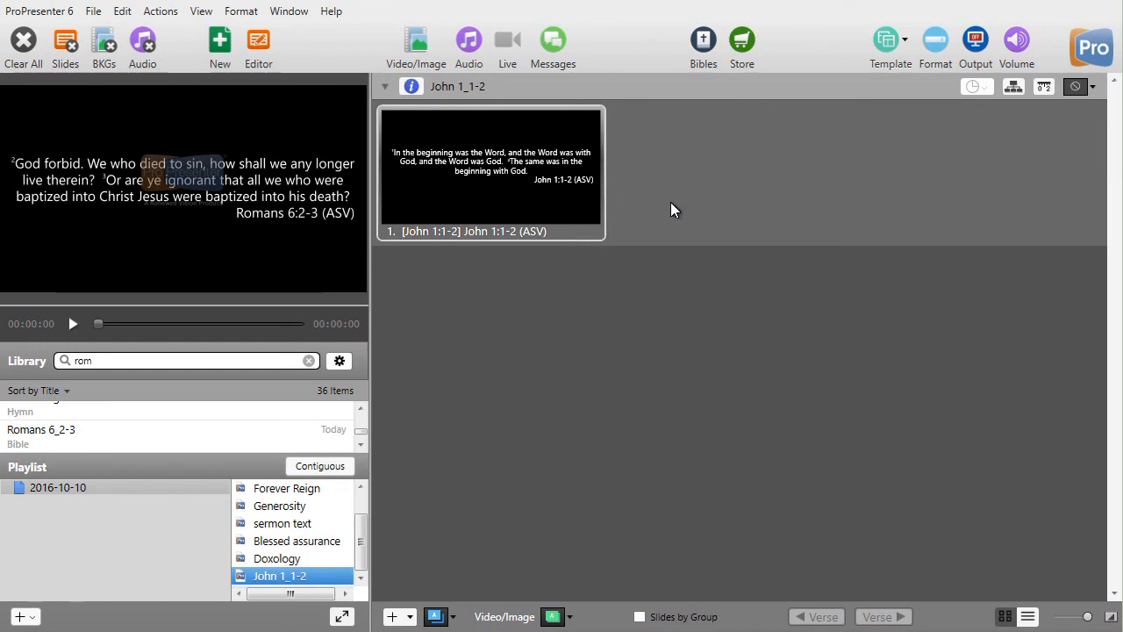
{"action": "mouse_move", "coordinate": [651, 200]}
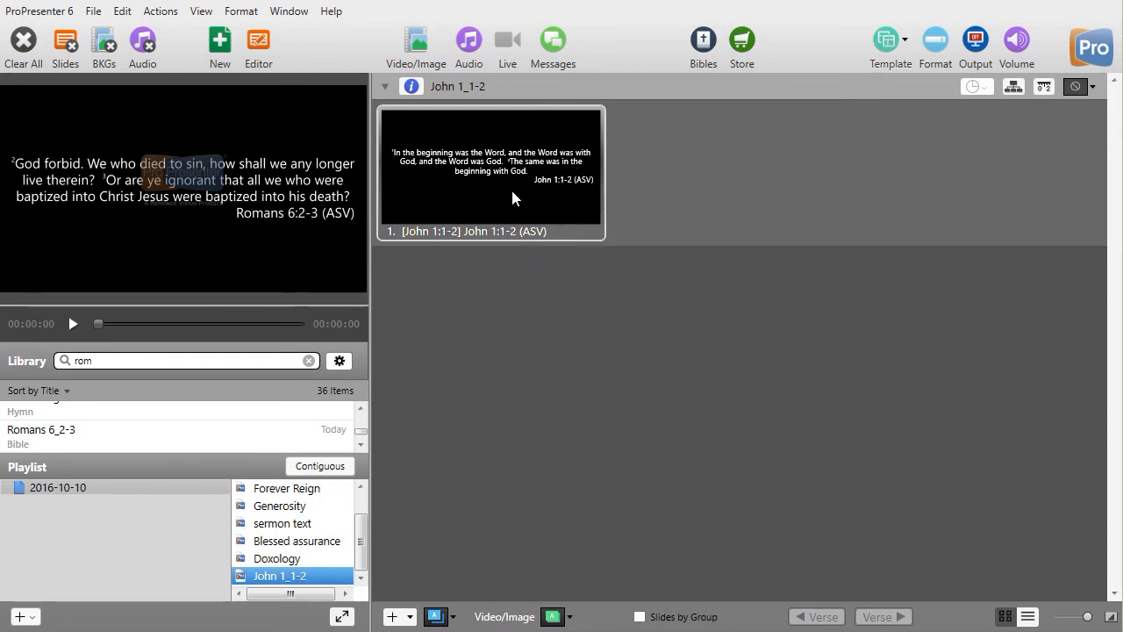
{"action": "mouse_move", "coordinate": [529, 195]}
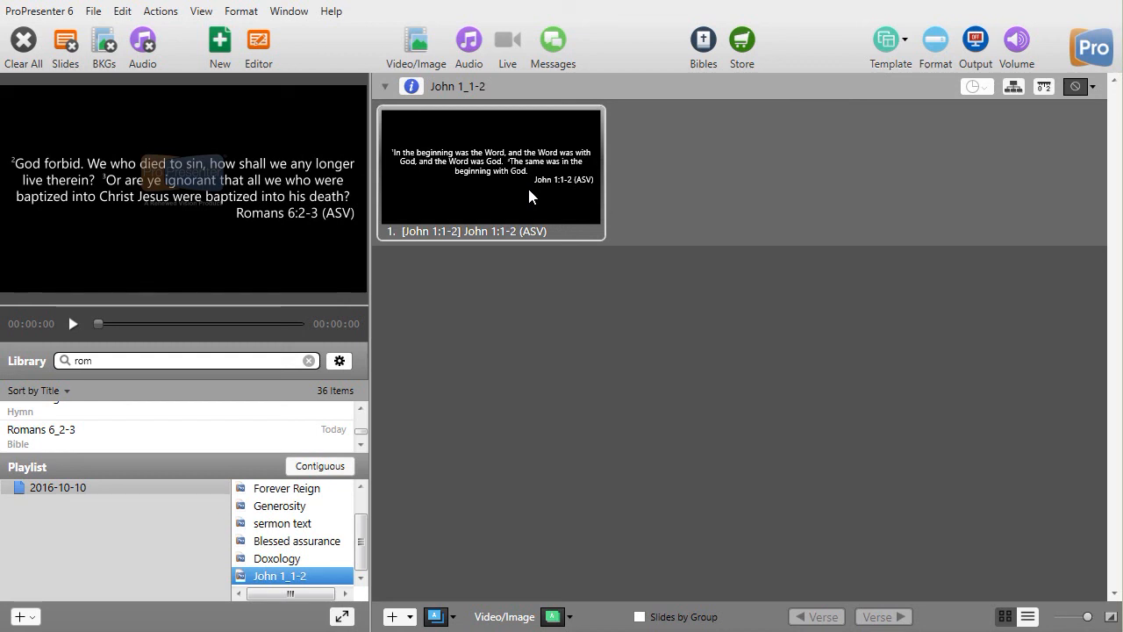
{"action": "mouse_move", "coordinate": [457, 193]}
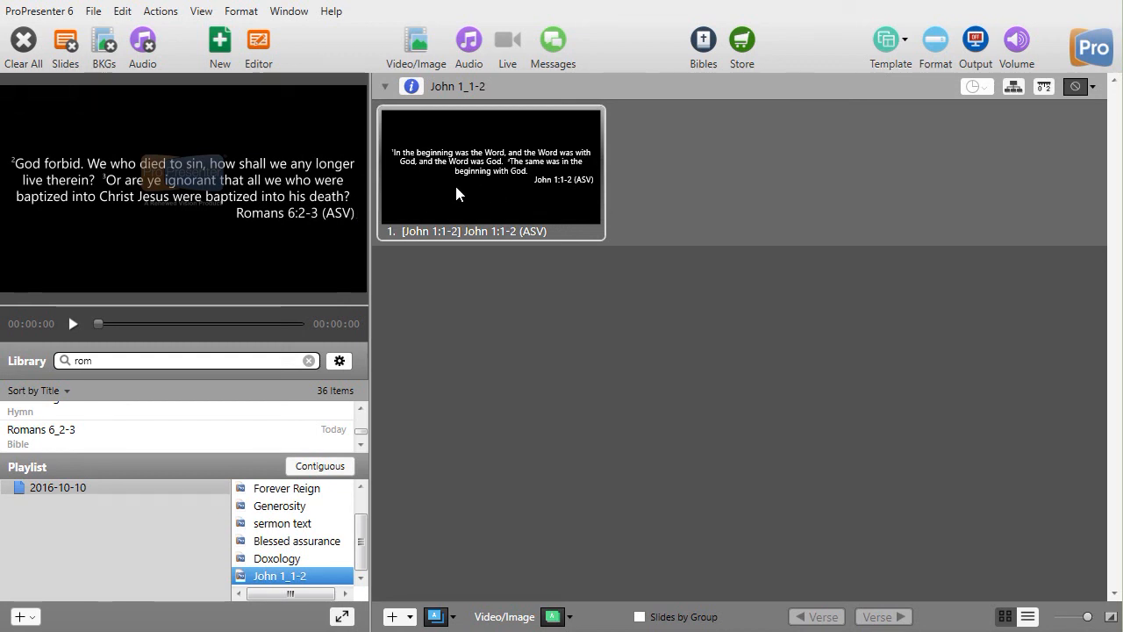